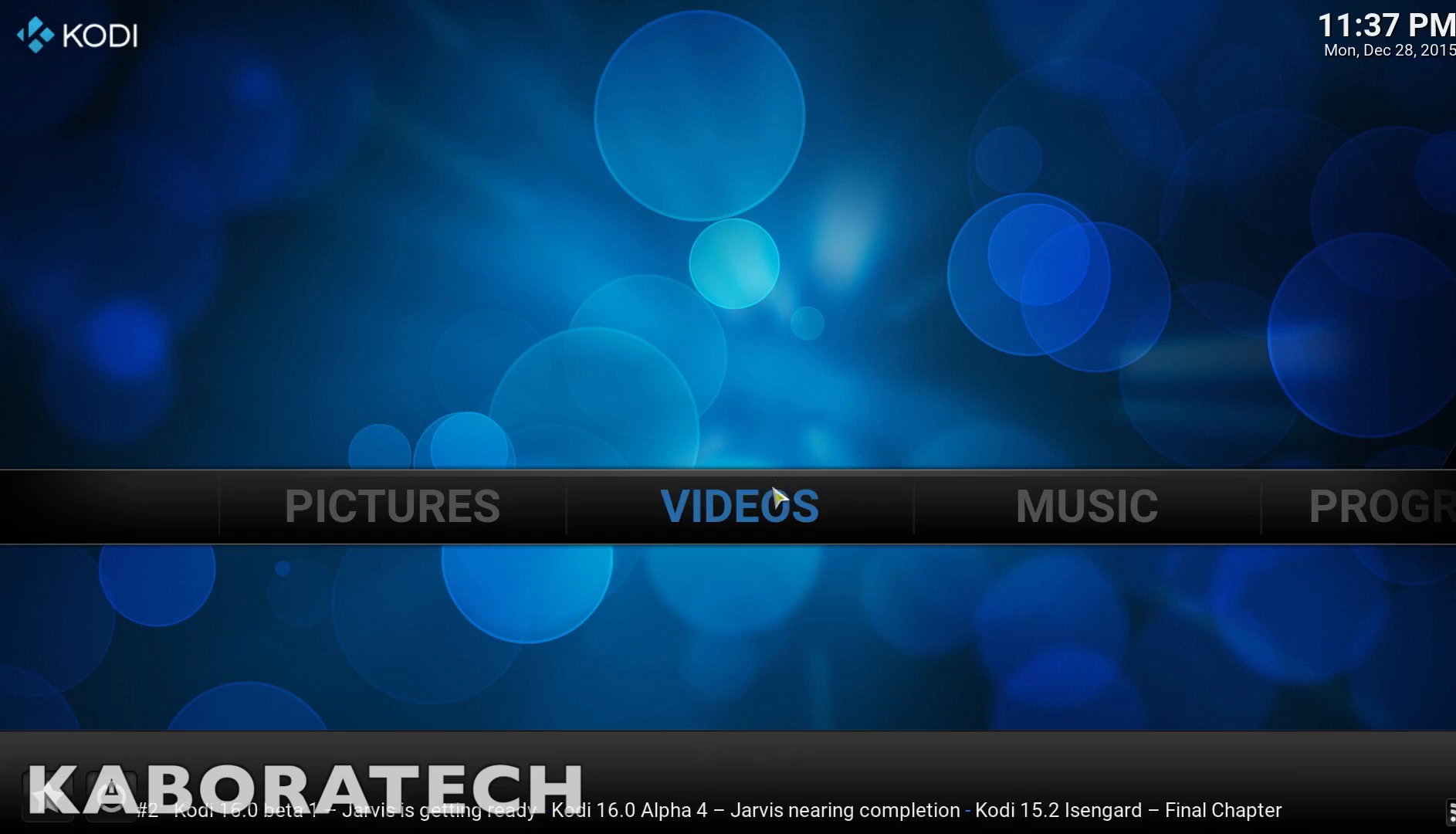
- Go to Videos > Add-ons and bring up the Genesis 5.1.4 add-on options
click(741, 505)
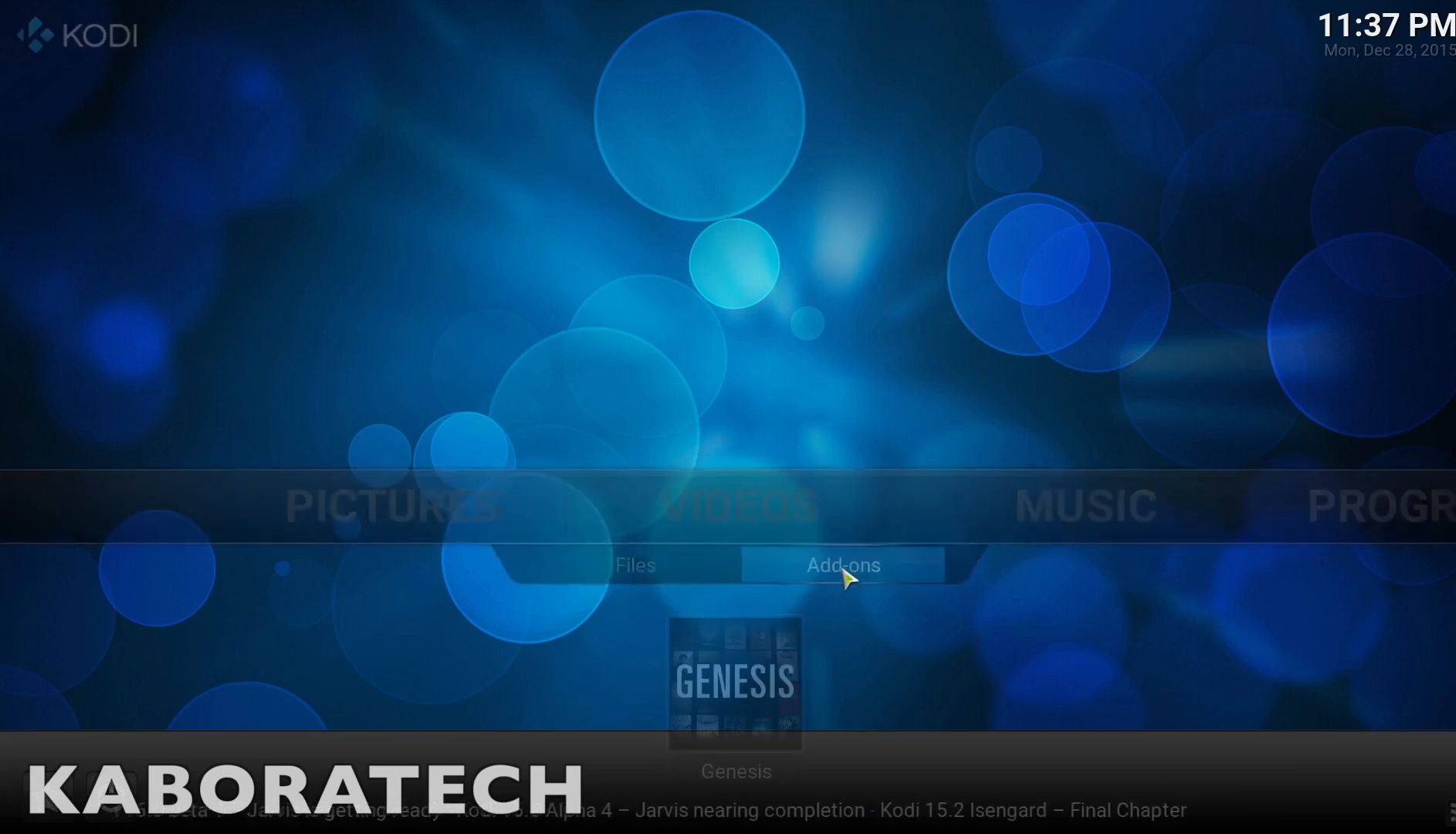
click(841, 564)
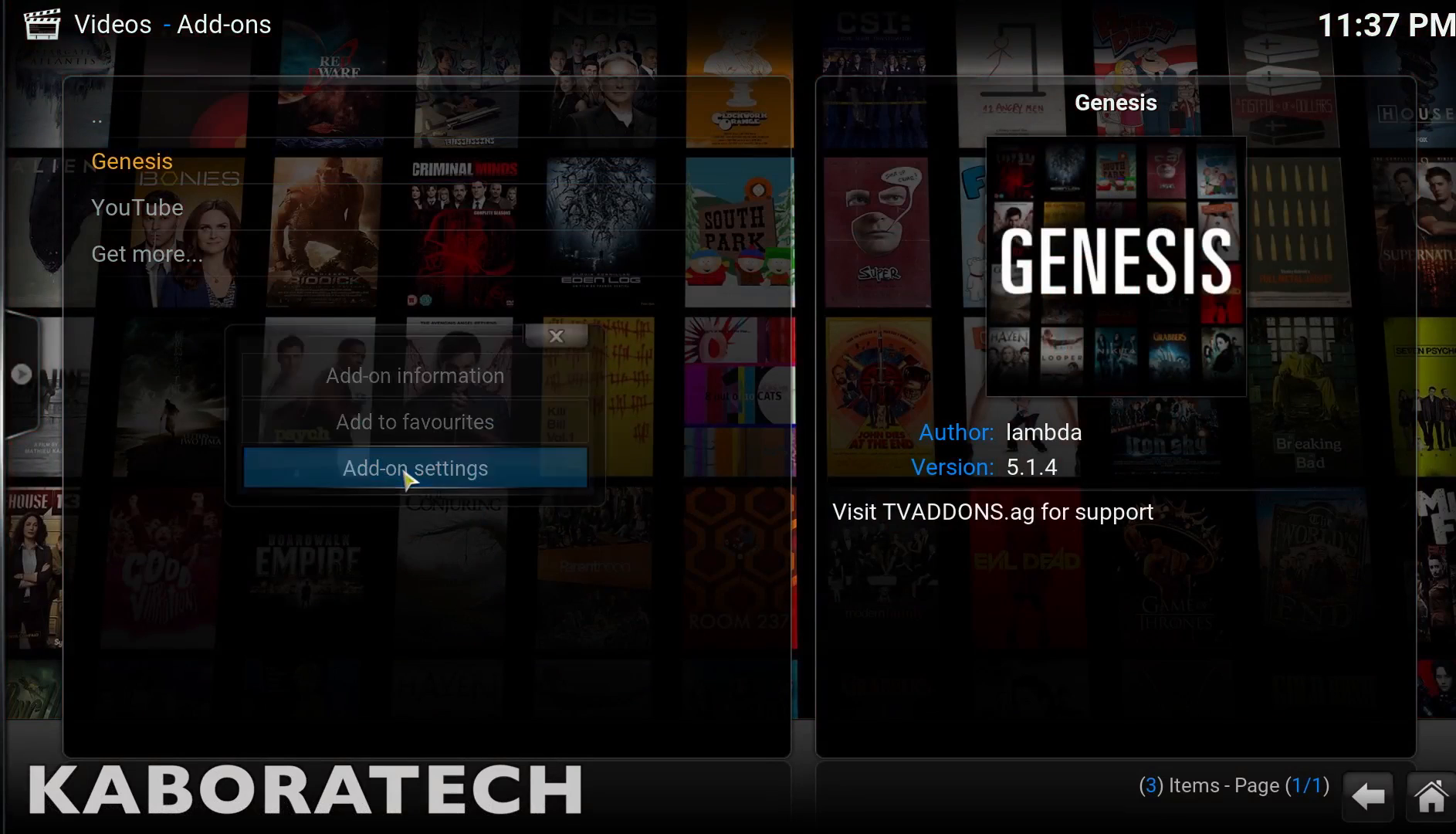
- Open Genesis settings and review the General (timeout 20), Playback, Movies and TV tabs
click(414, 468)
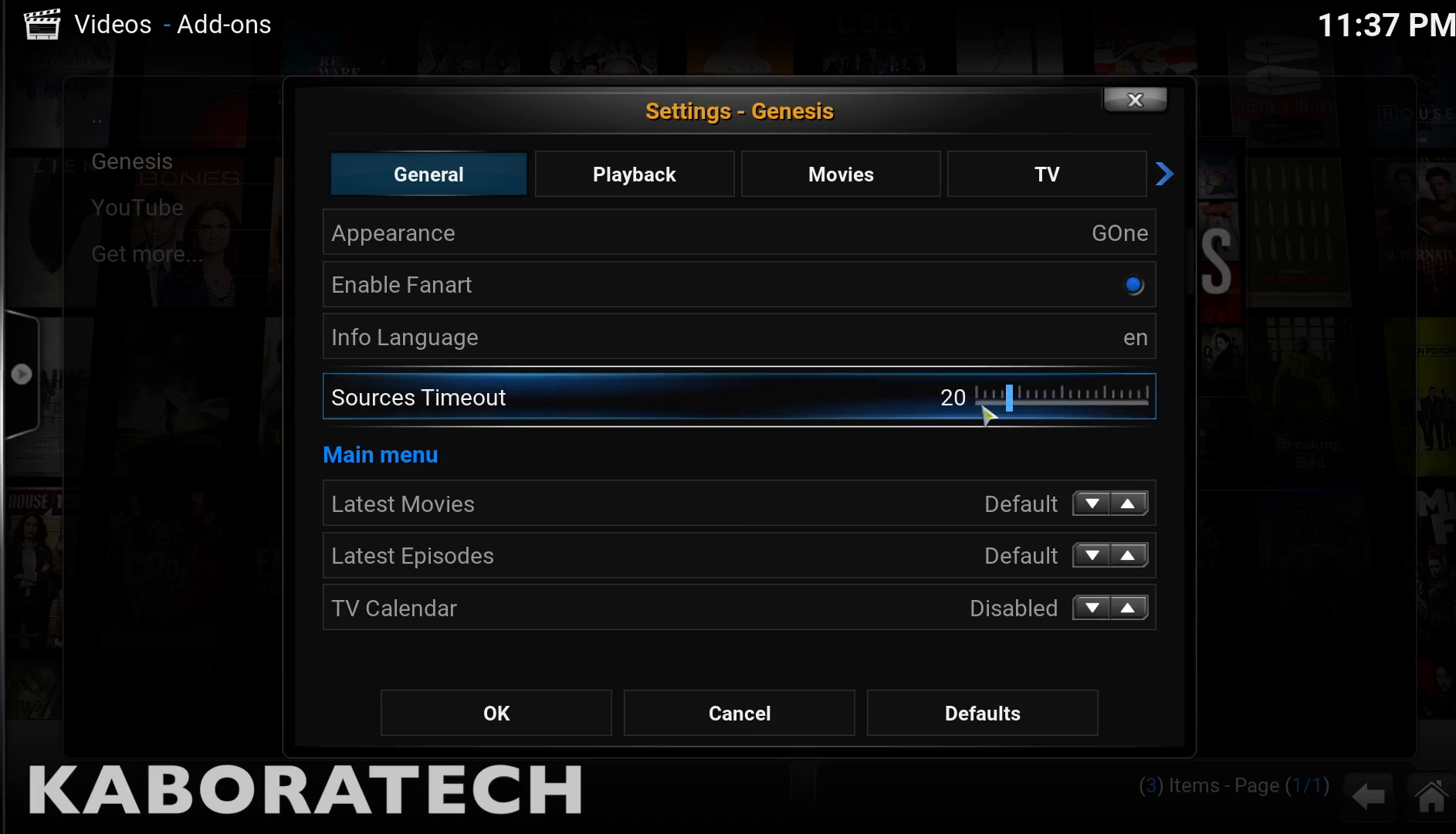
click(634, 174)
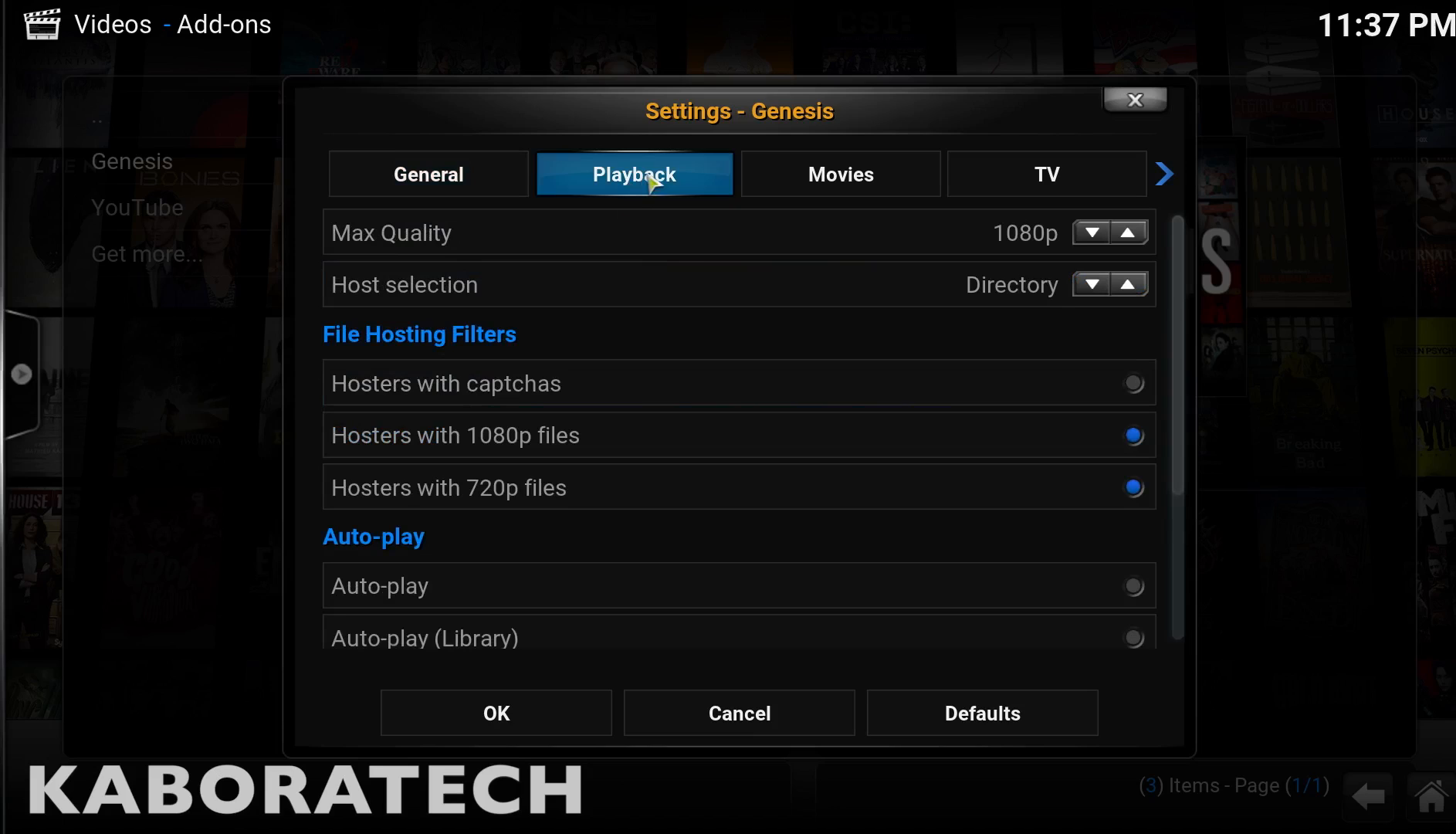
mouse_move(1191, 390)
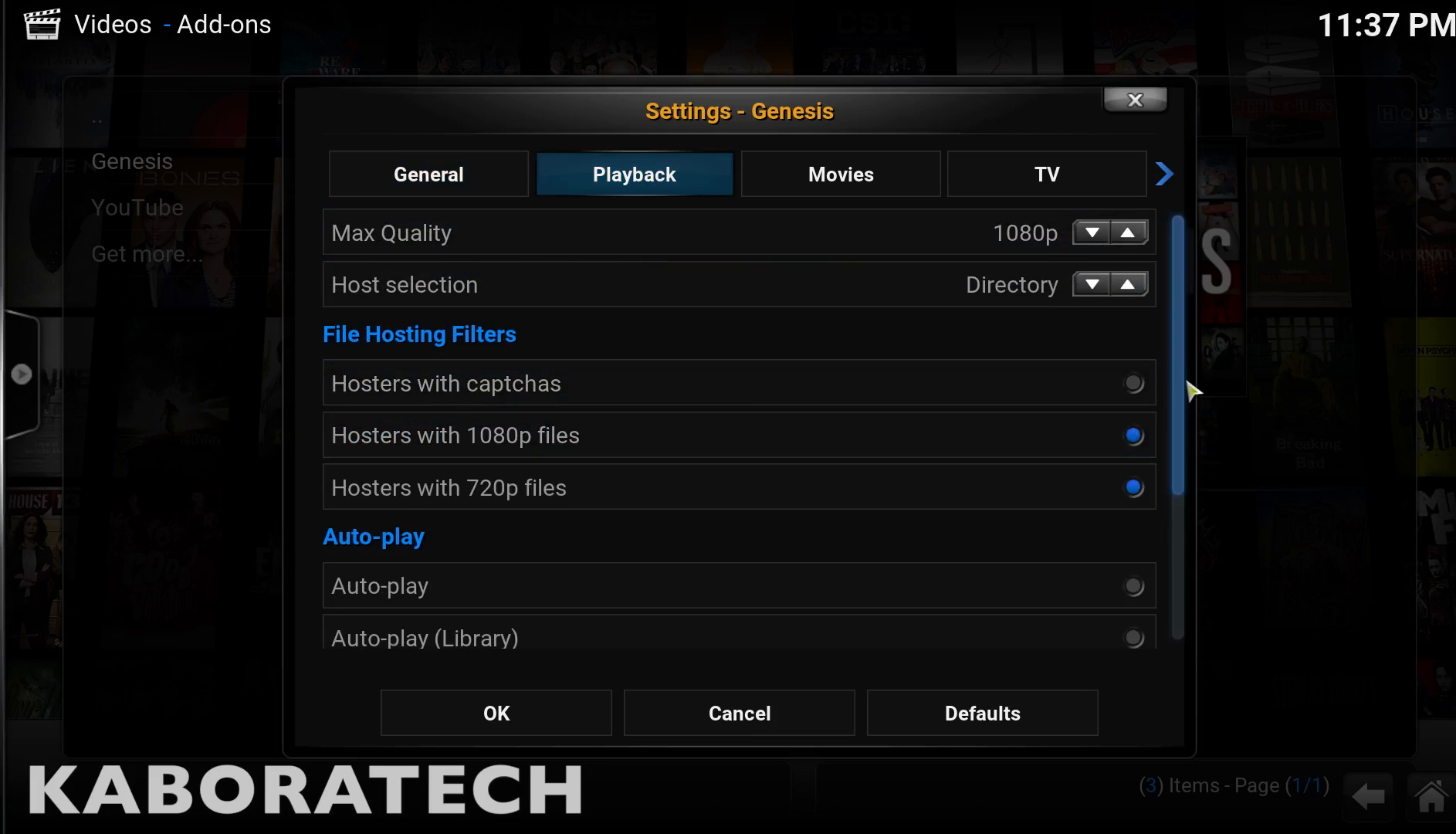
mouse_move(887, 362)
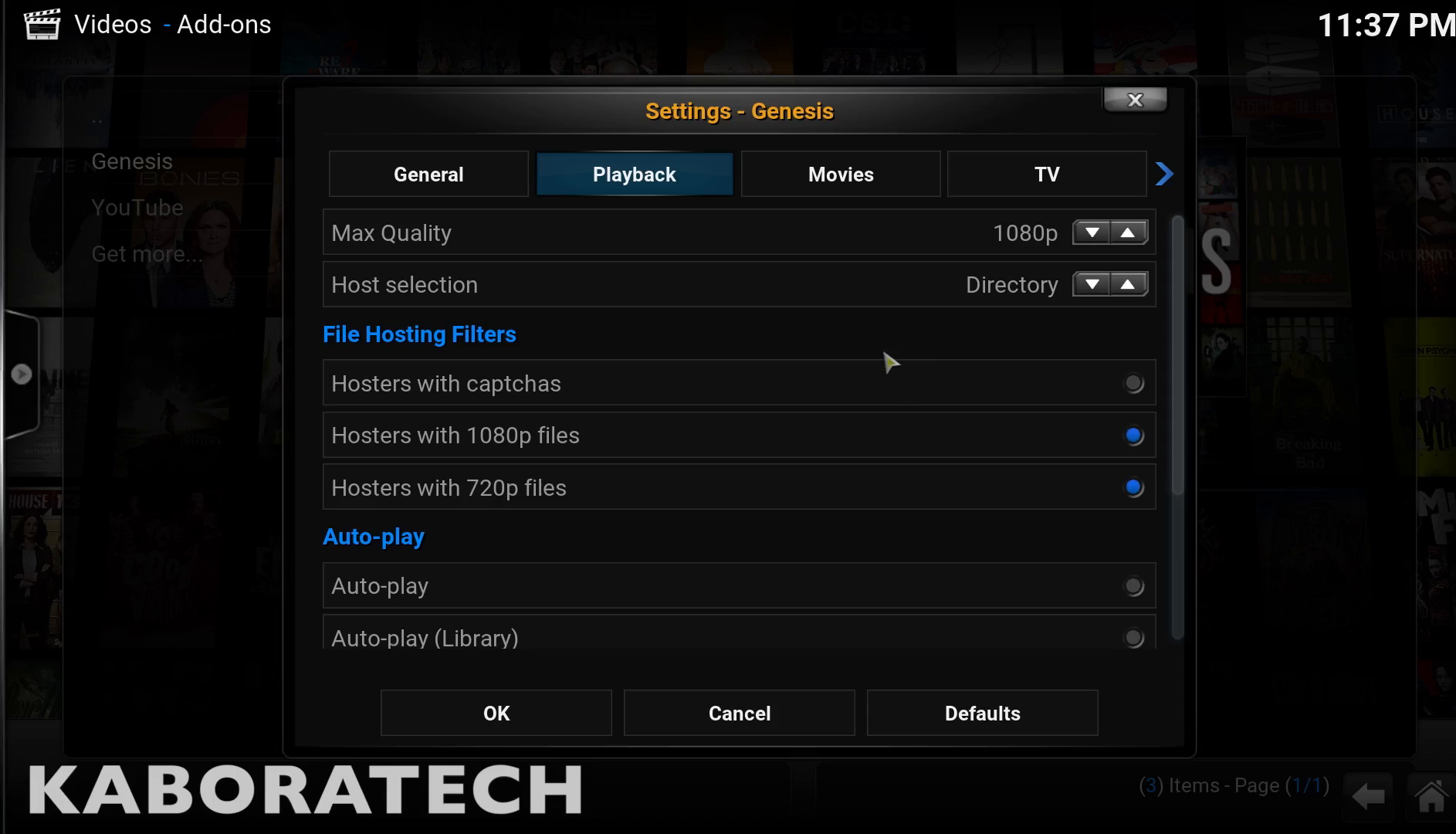
click(839, 174)
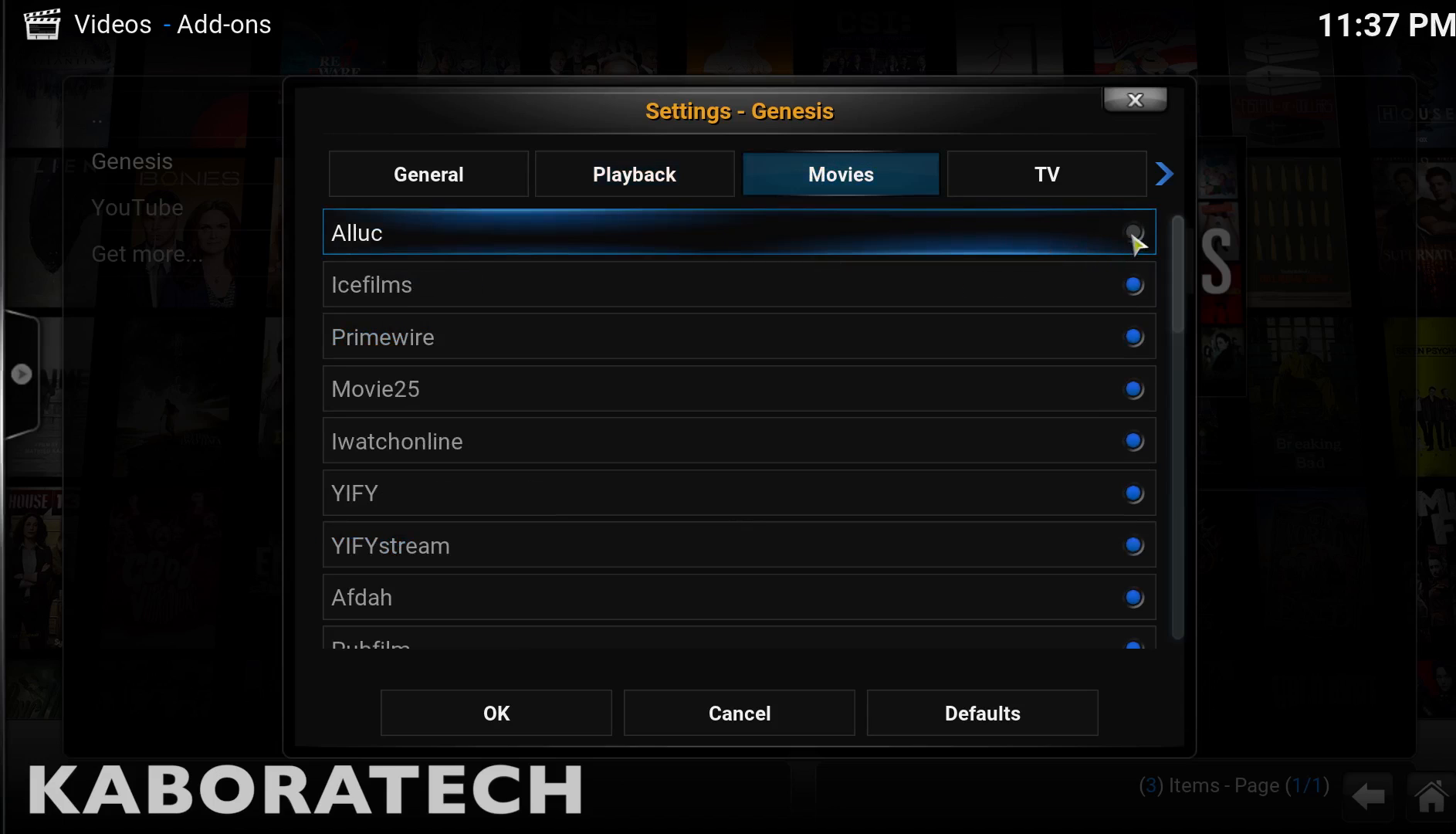
click(1047, 174)
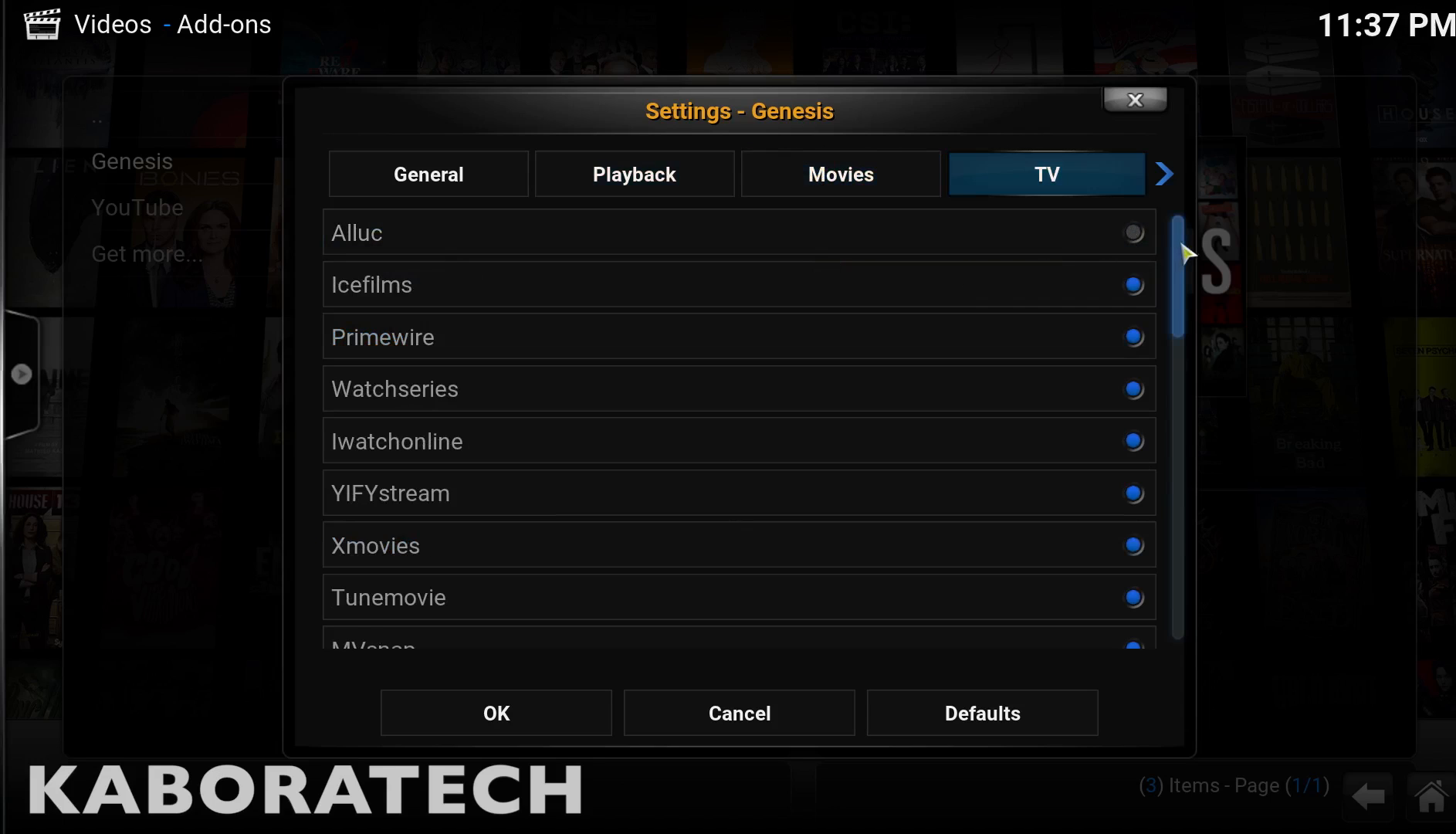
scroll(down, 3)
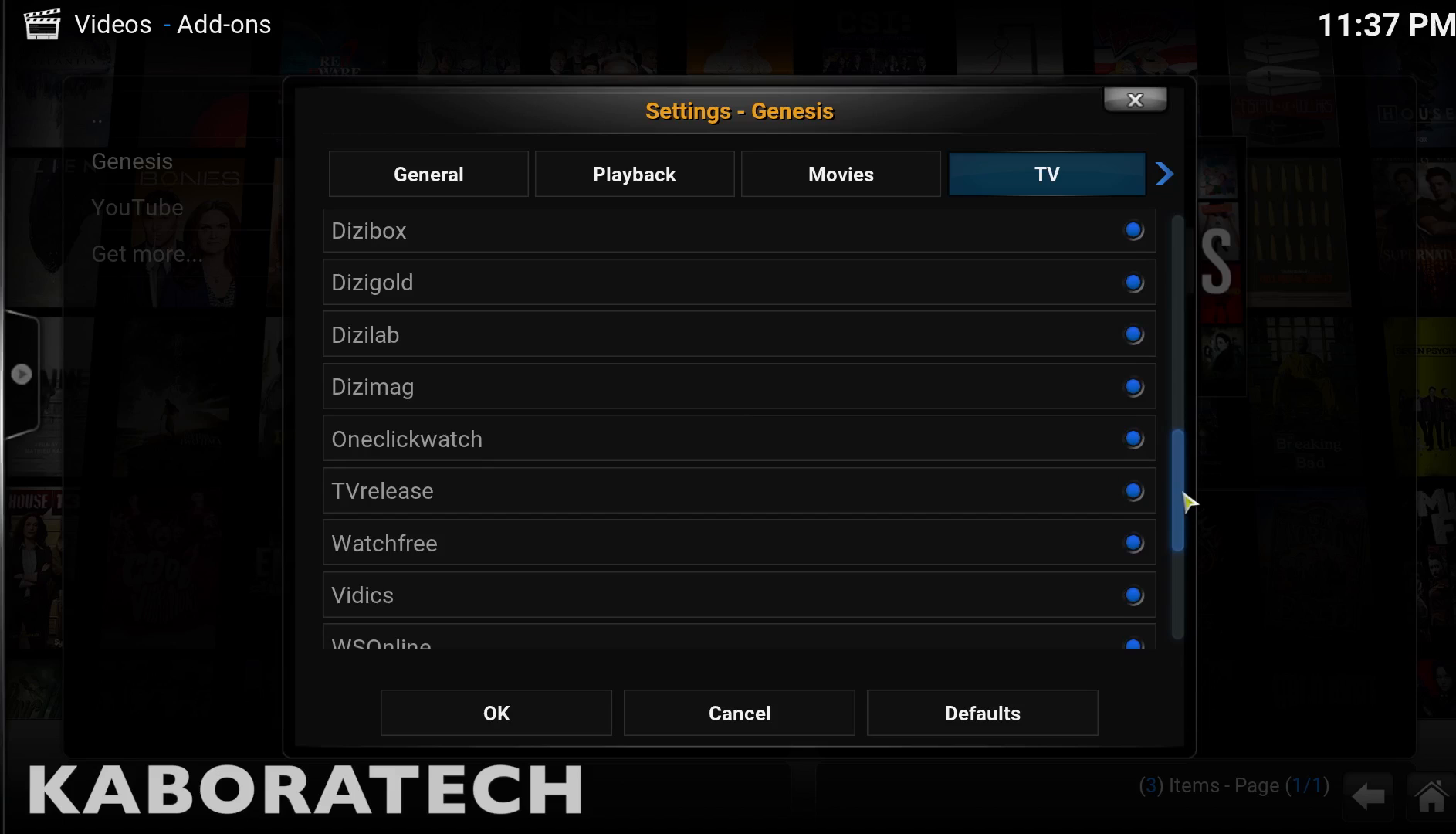
scroll(up, 3)
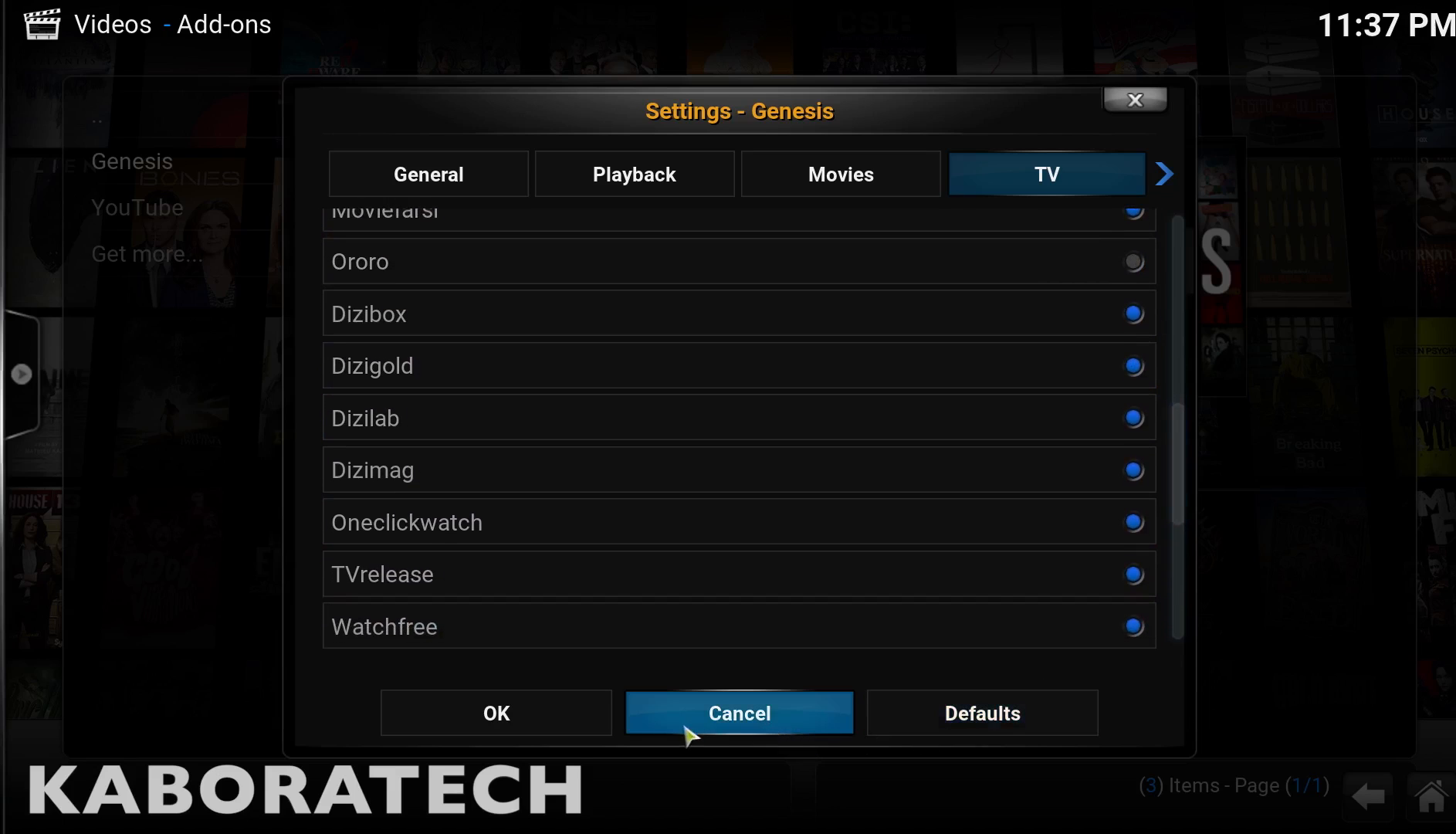
- Cancel the settings, then reopen them via Genesis Tools > SOURCES: Movies on the TV tab
click(738, 713)
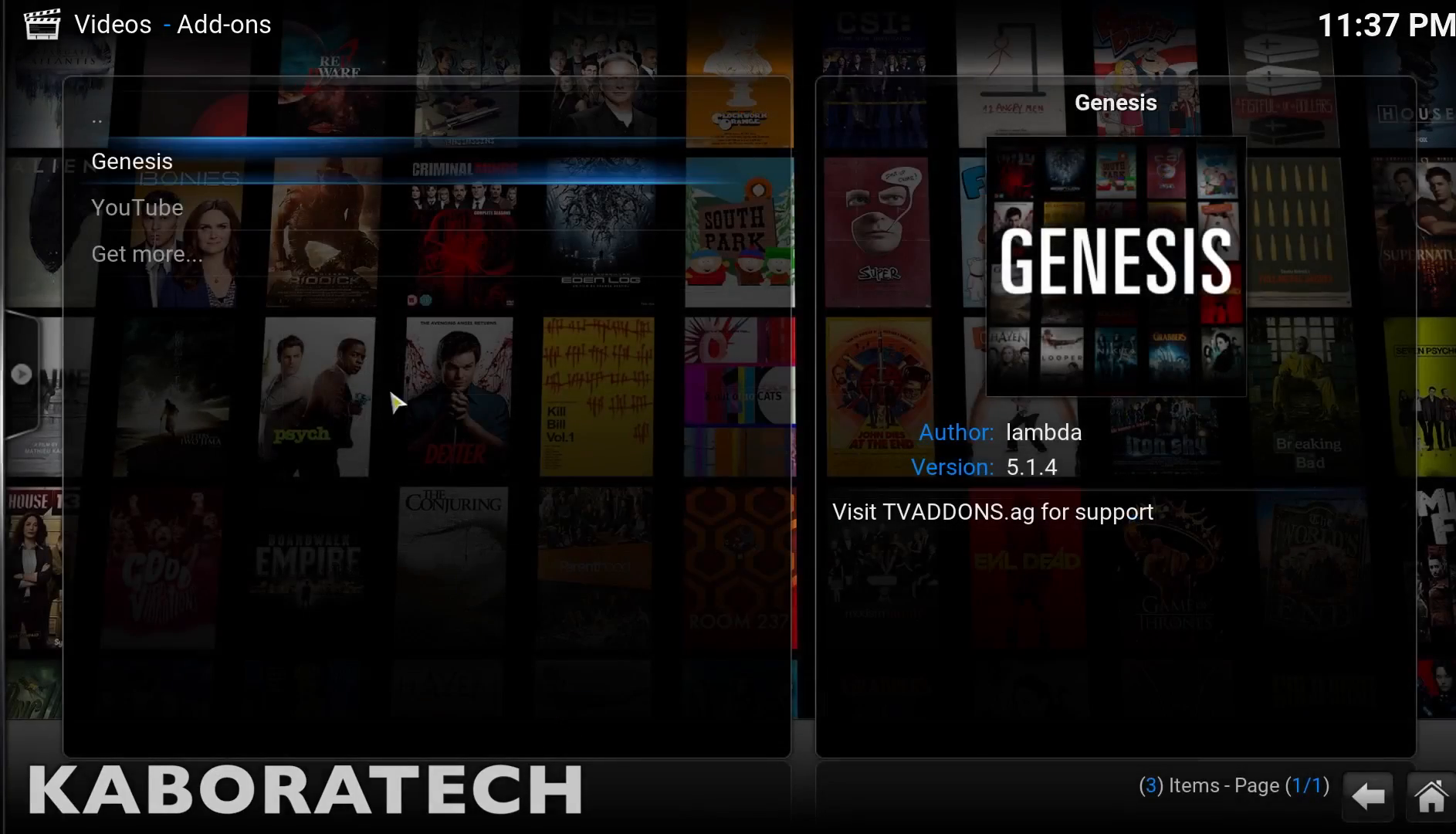
click(131, 160)
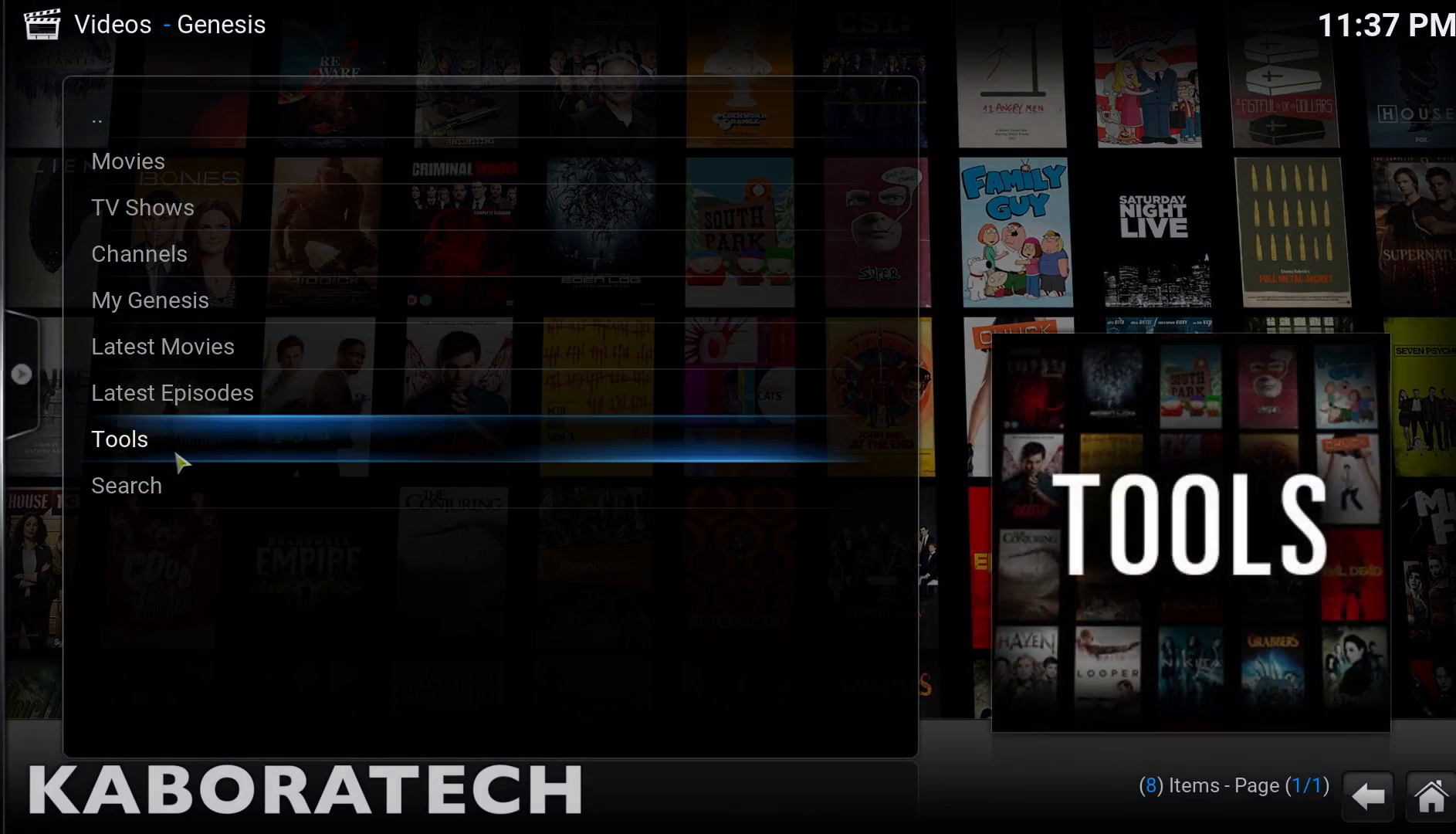
click(119, 439)
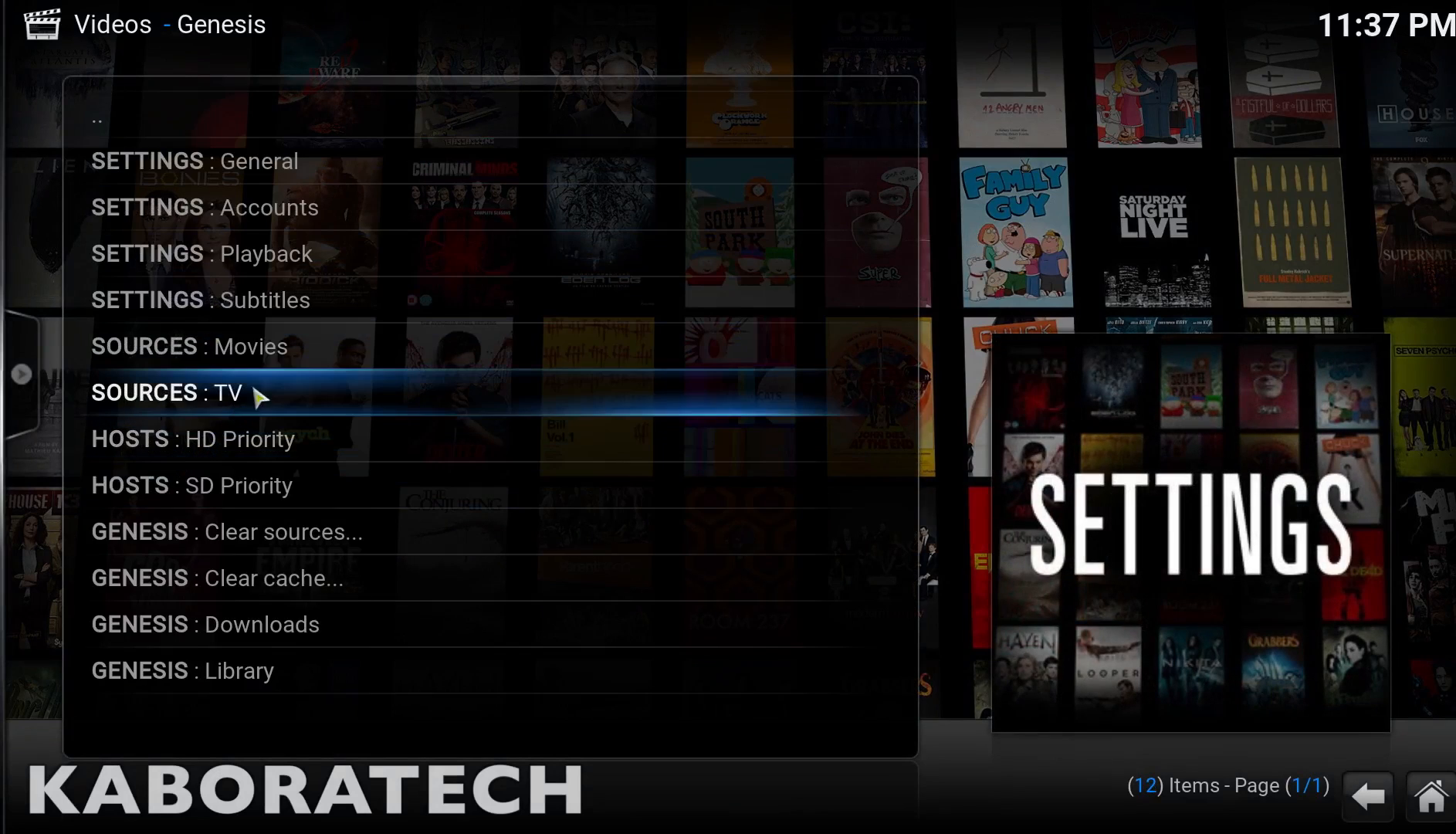
click(192, 345)
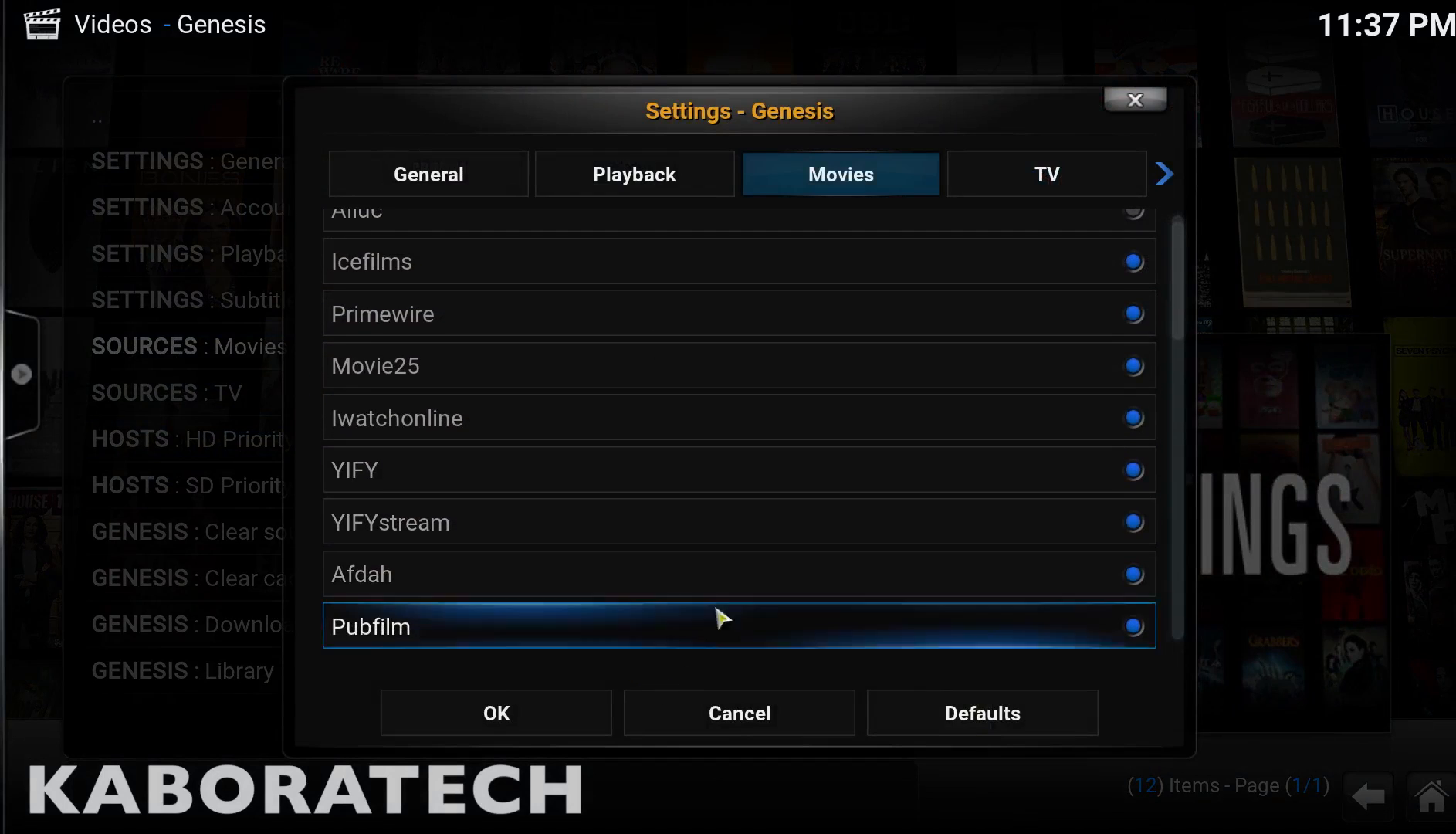
click(1047, 175)
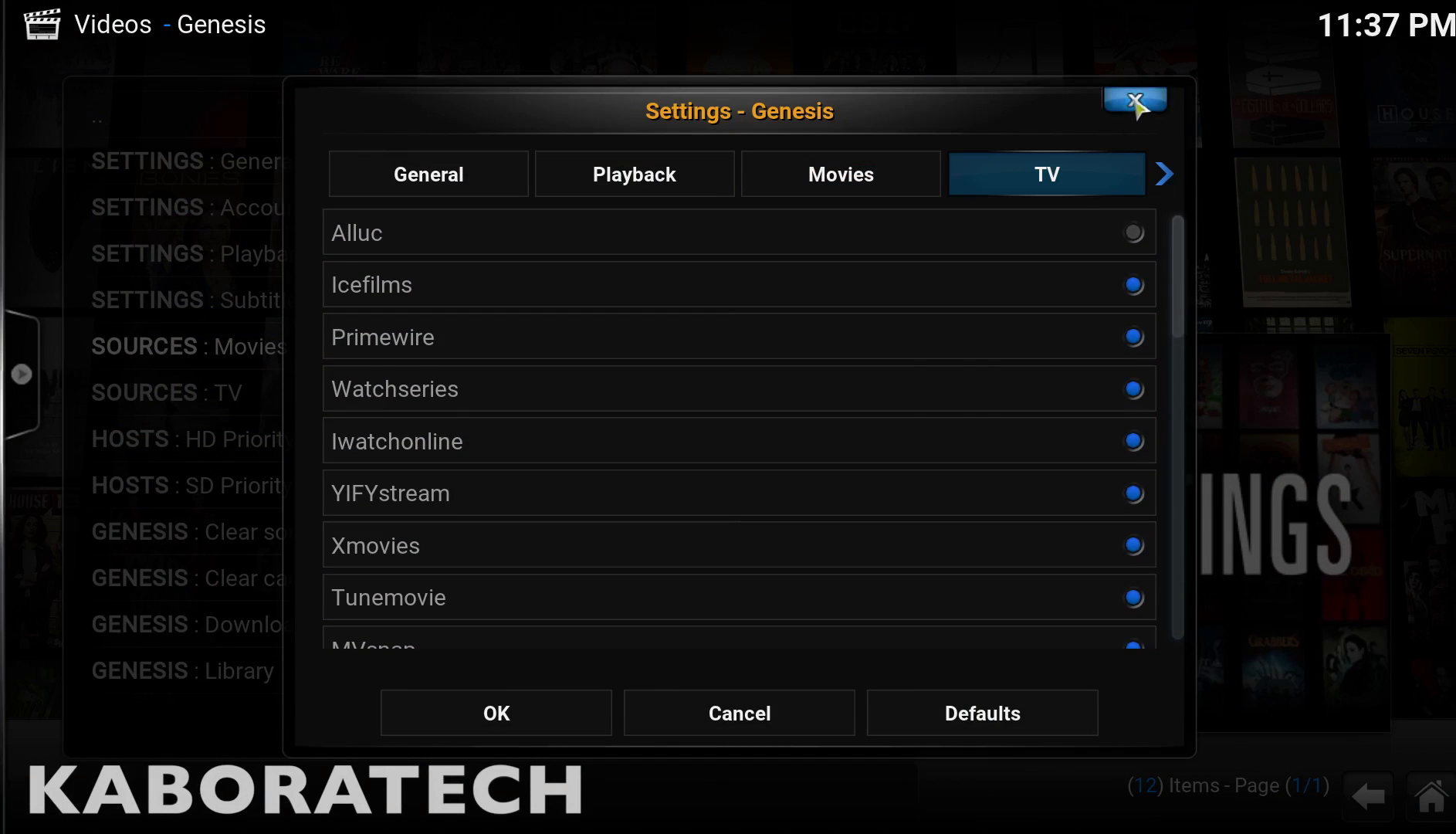
- Set HD host Priority 1 to YIFY and look for VK for Priority 2
click(1134, 101)
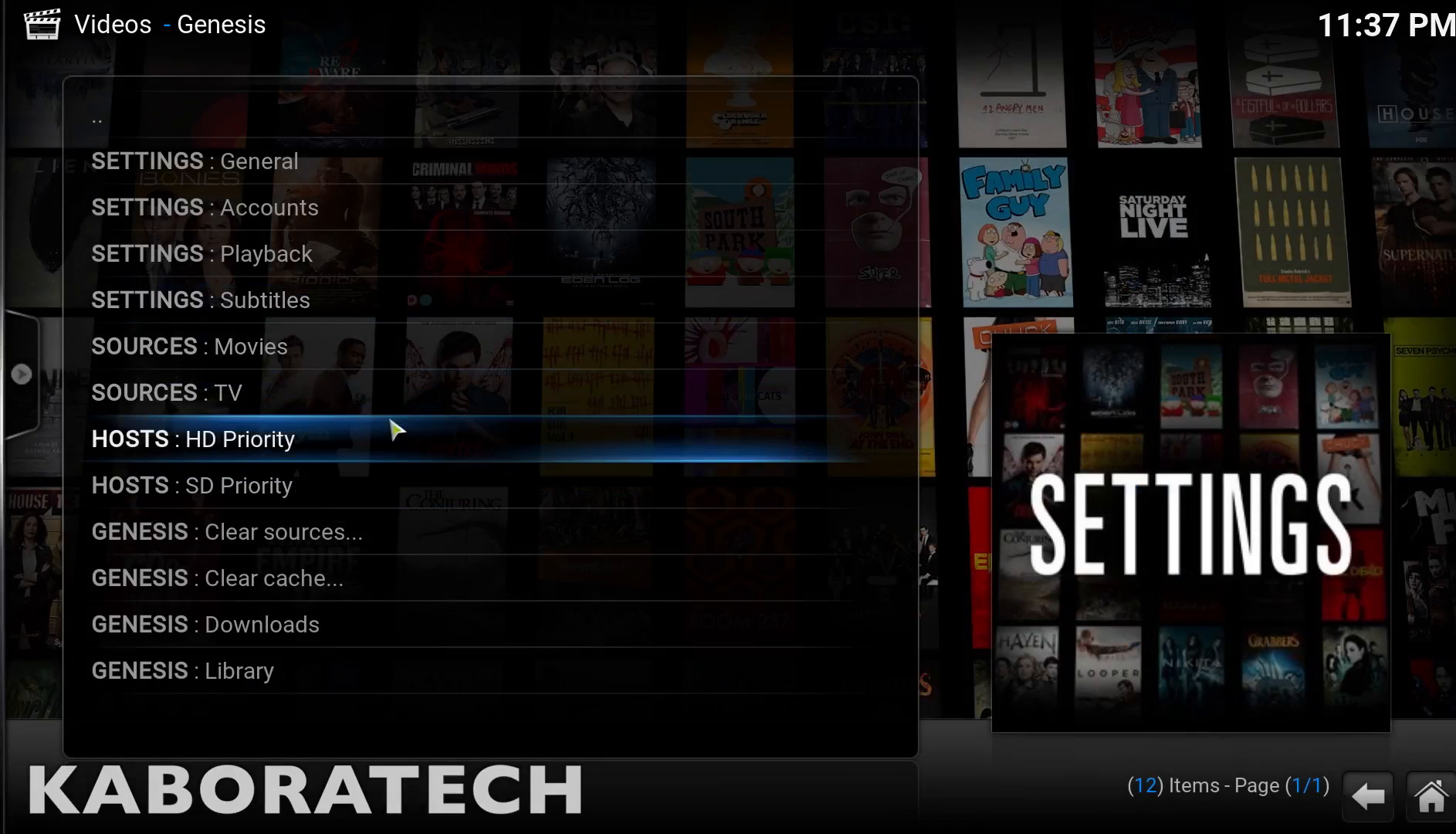
click(193, 439)
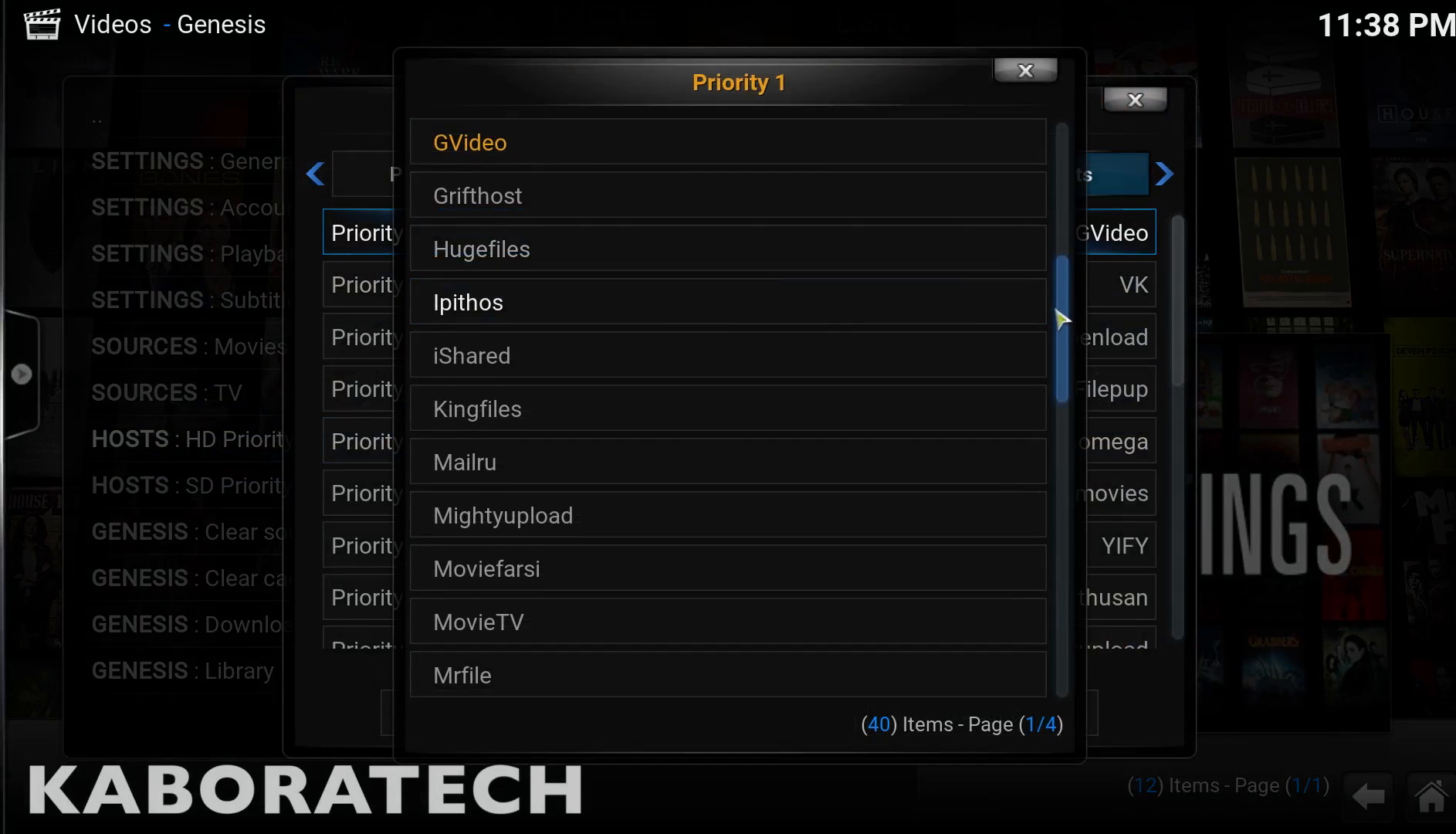
scroll(down, 3)
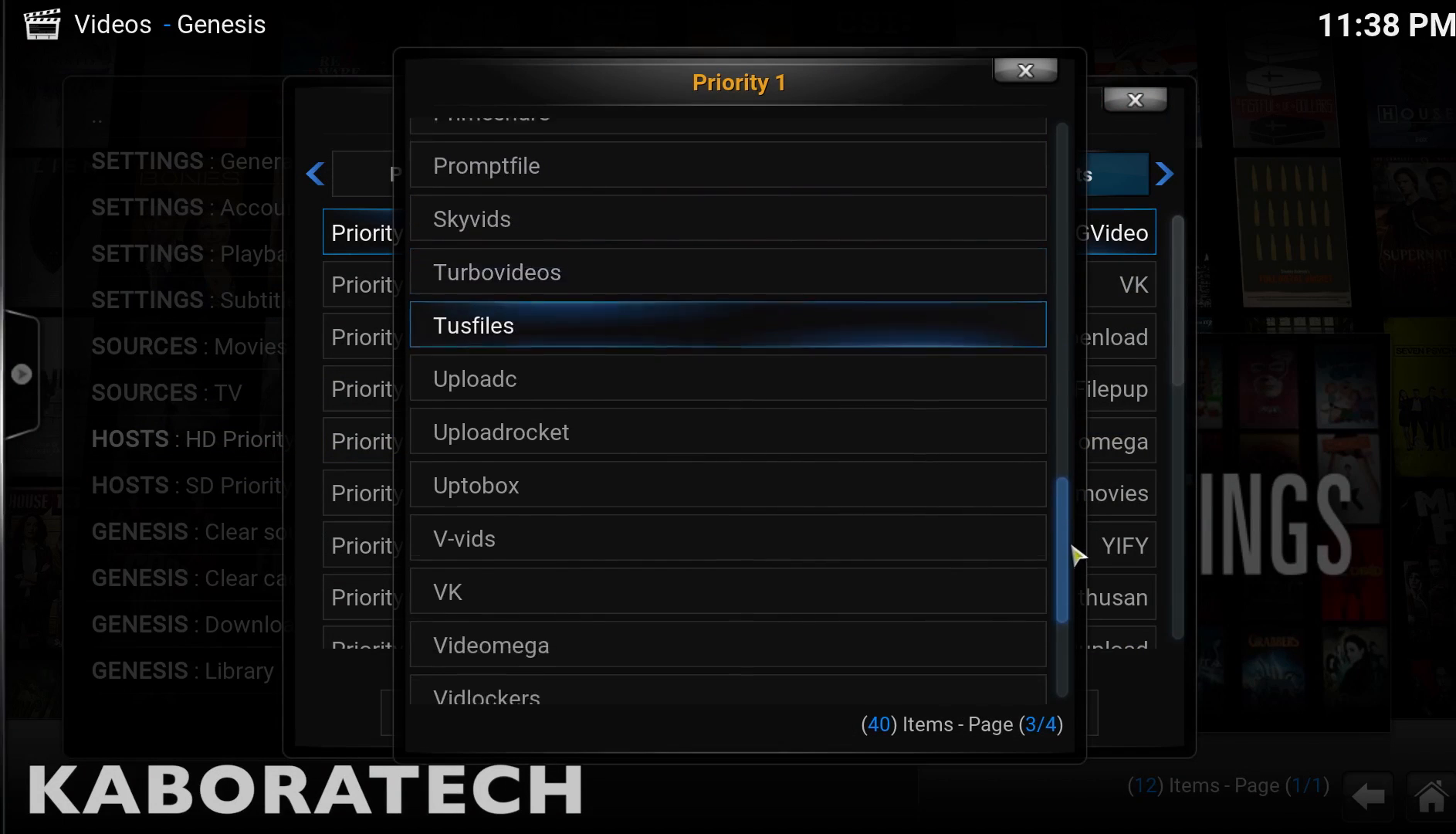
scroll(down, 3)
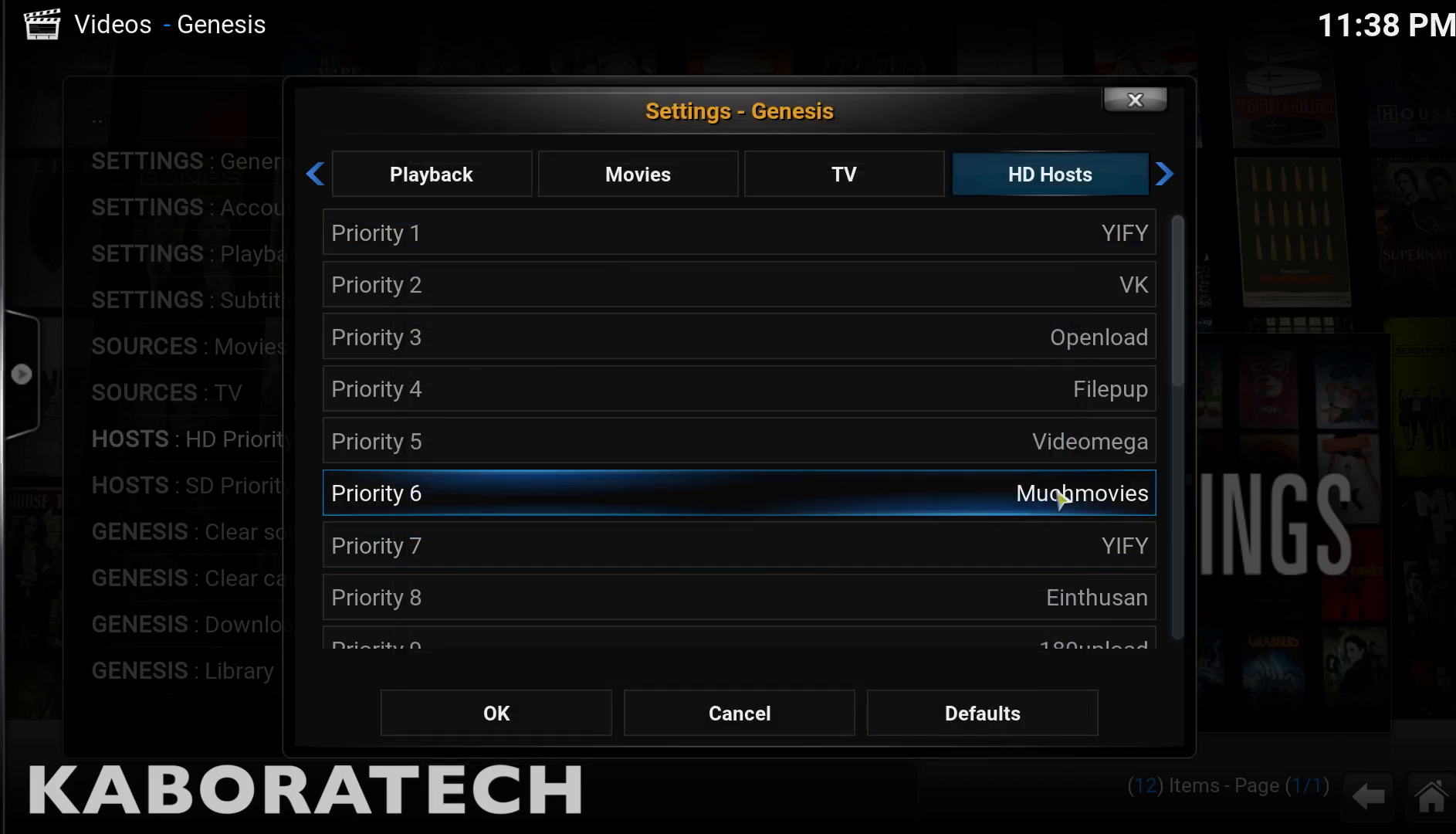
mouse_move(1100, 321)
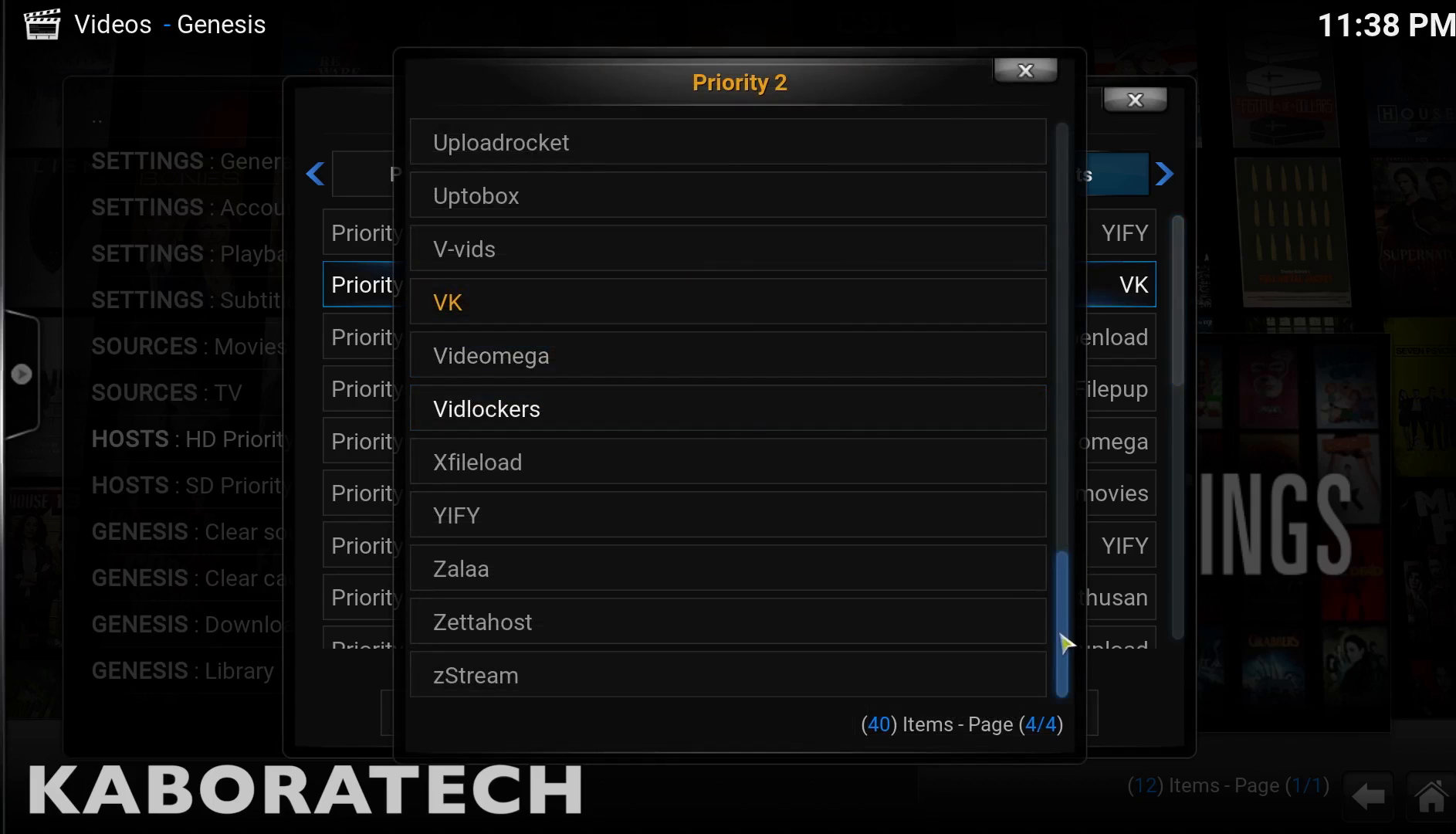
scroll(up, 3)
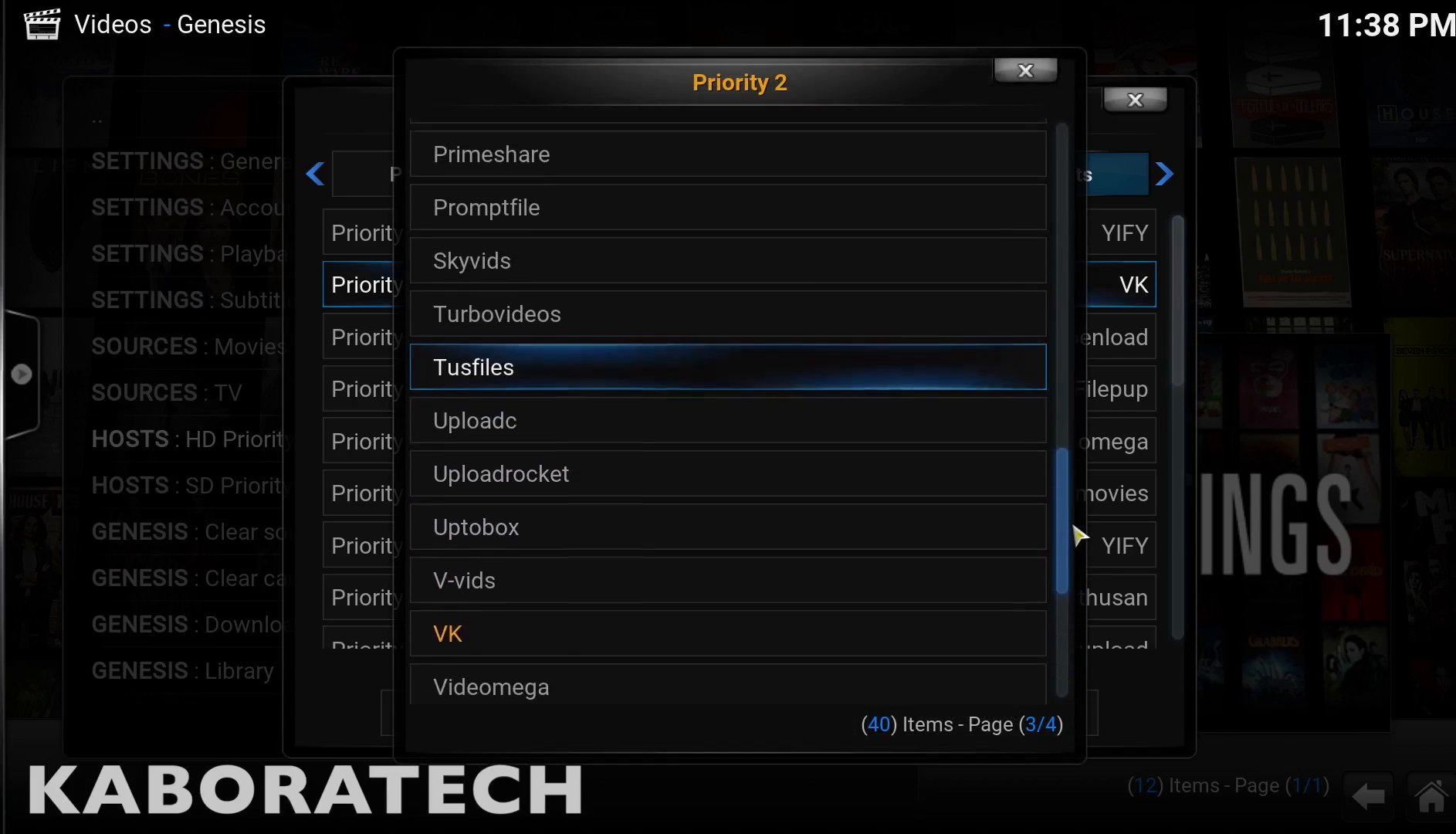
scroll(up, 3)
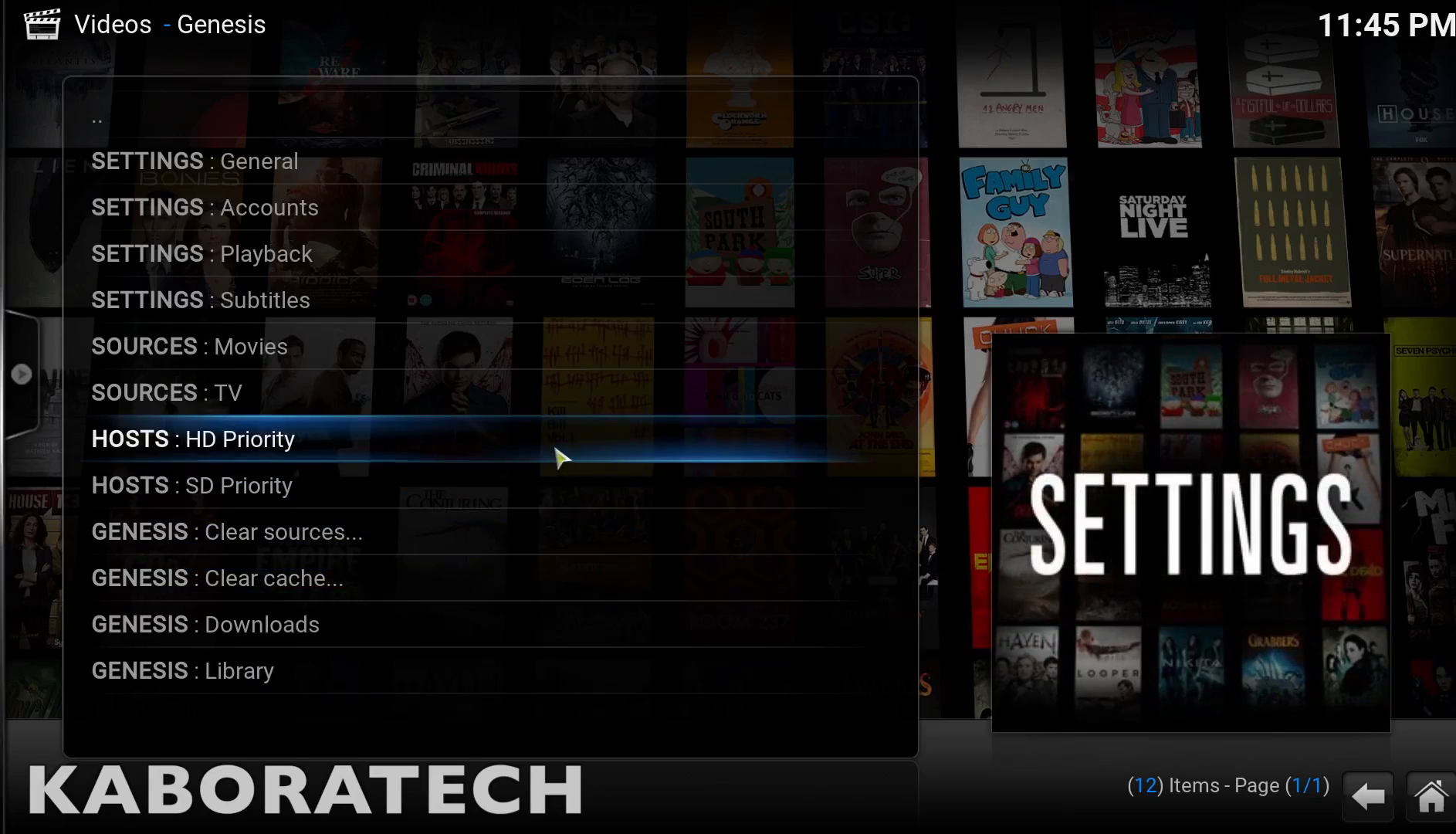
- Review HD host priorities 1 through 20 and save them with OK
click(193, 439)
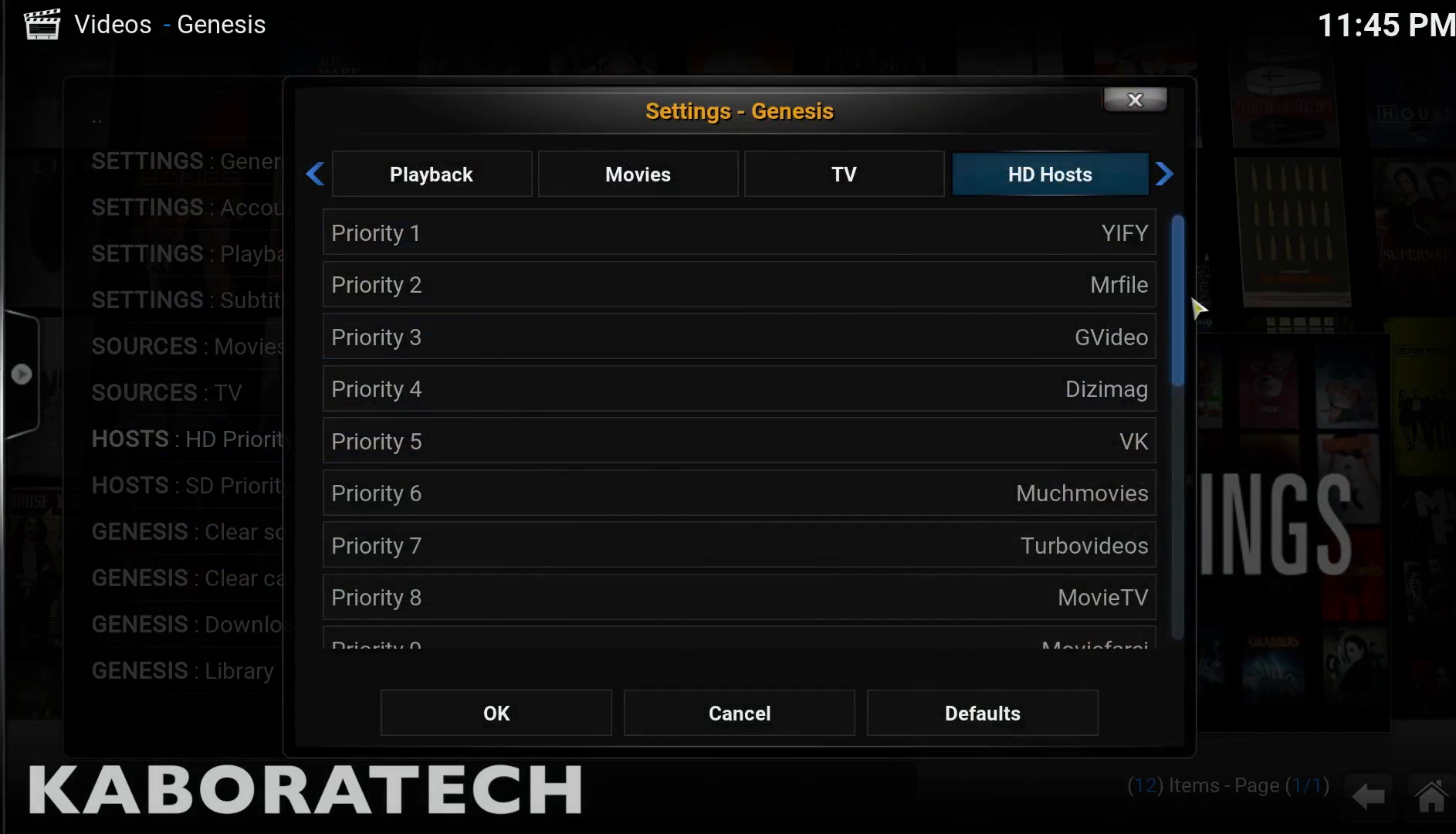
mouse_move(1191, 295)
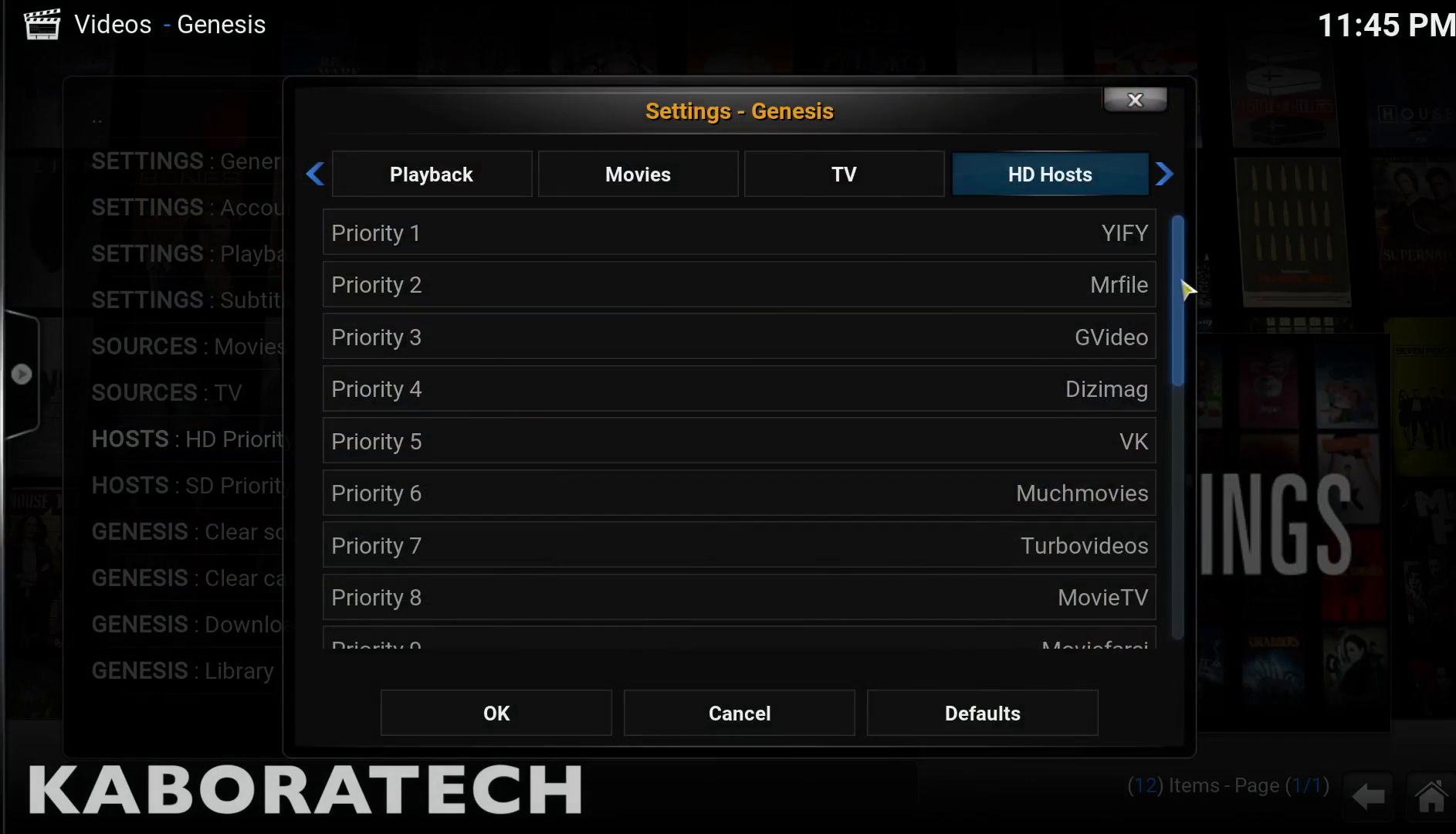
scroll(down, 3)
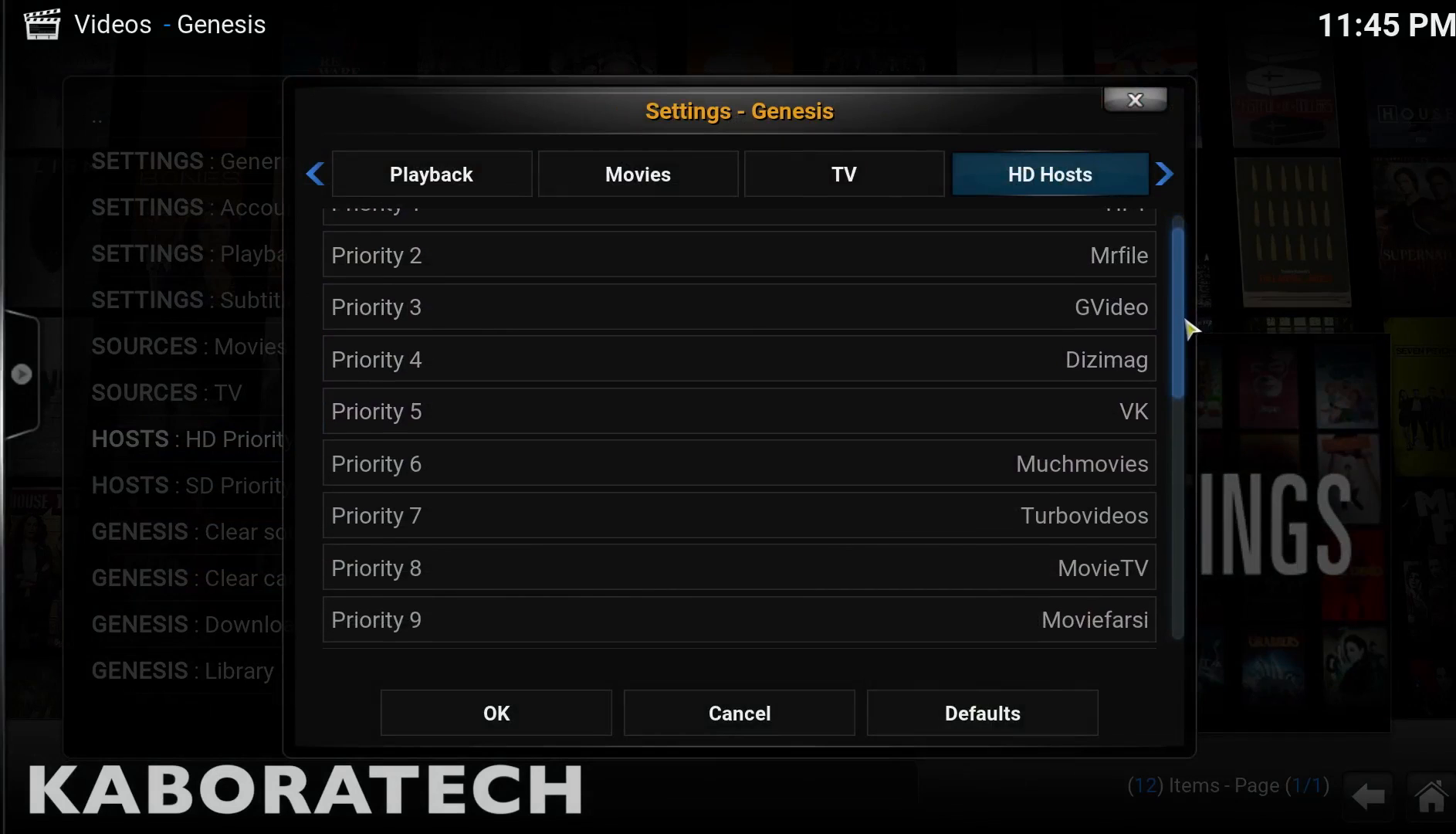
scroll(down, 3)
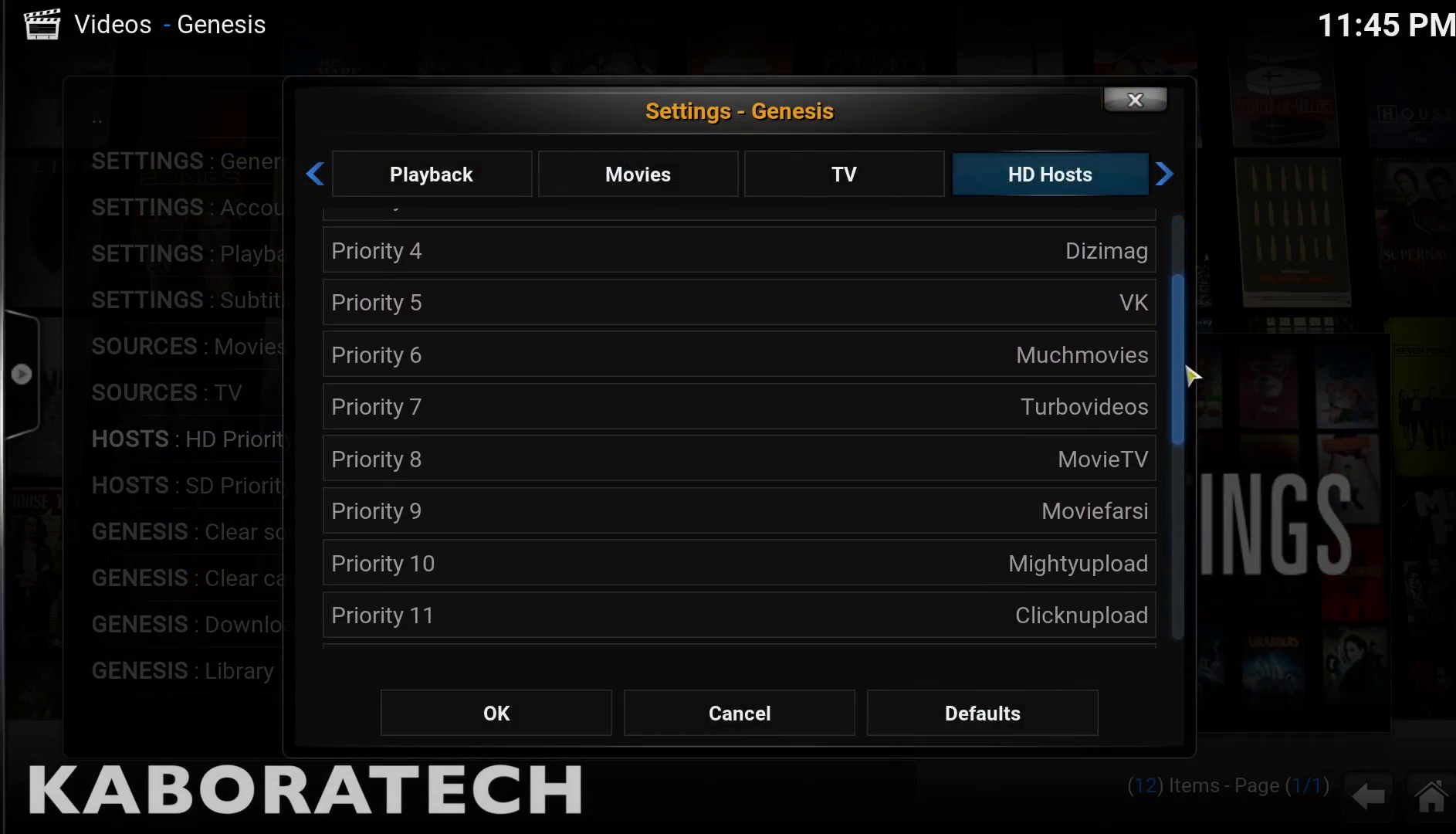
scroll(down, 3)
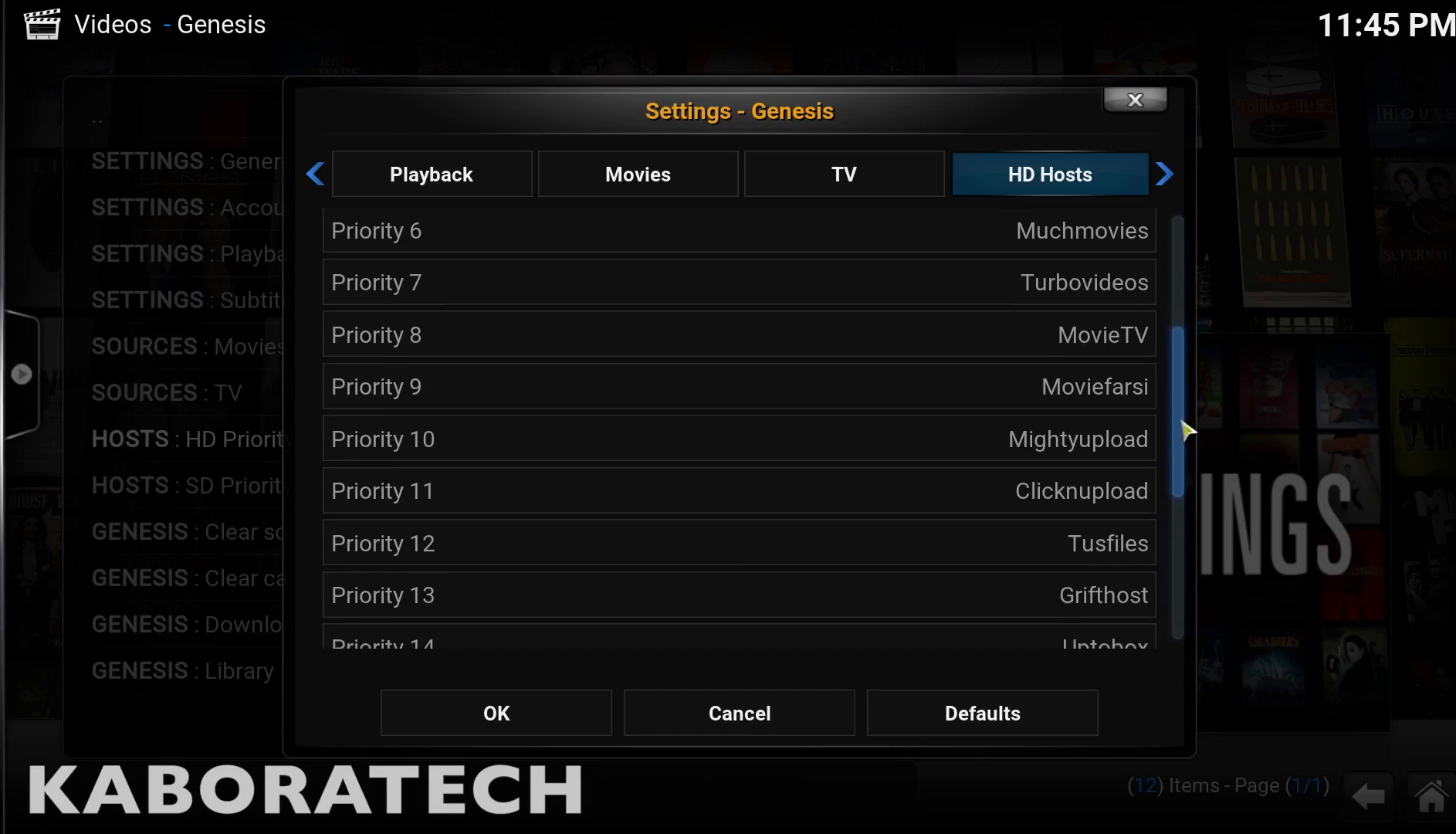
scroll(down, 3)
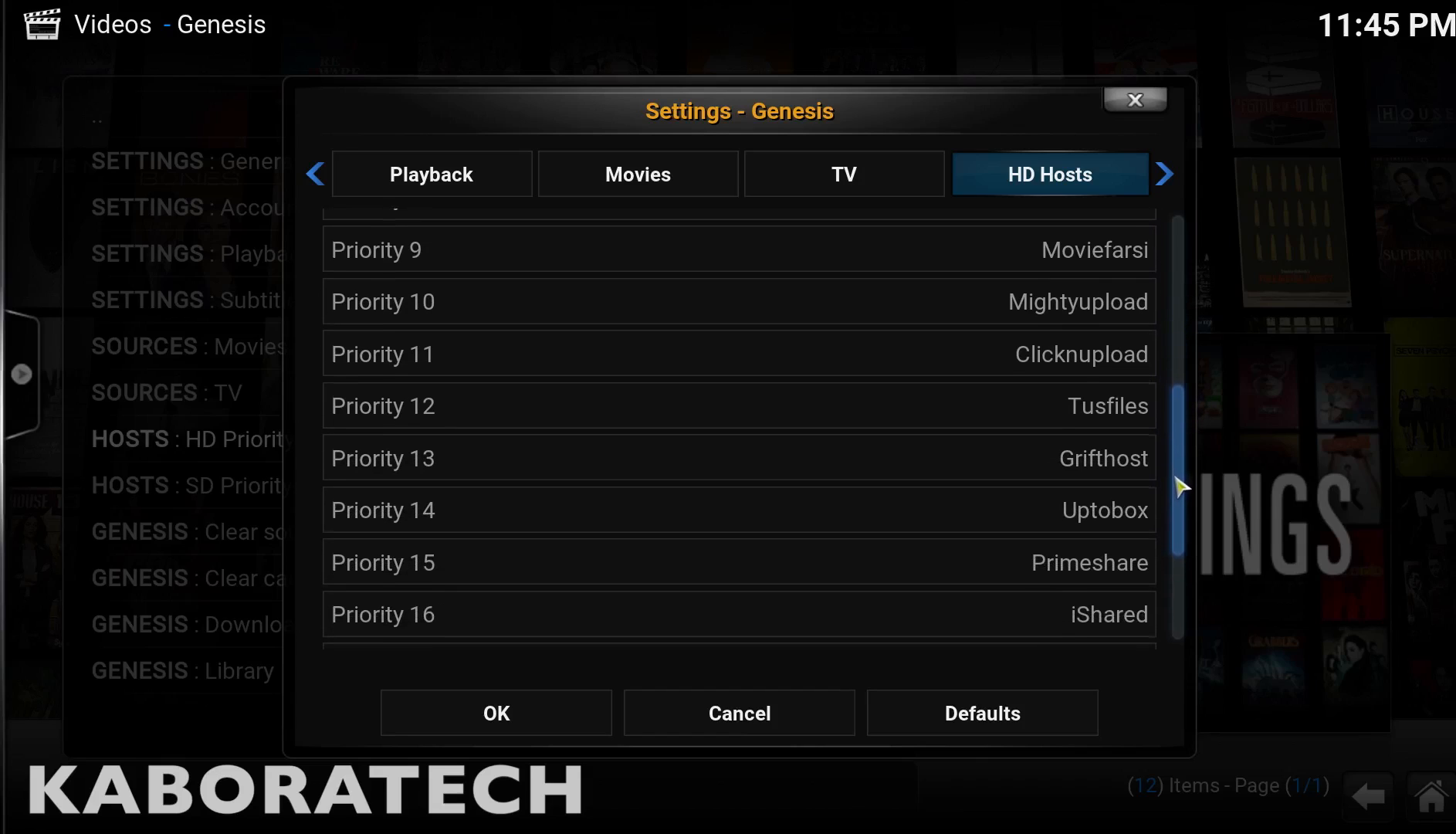
scroll(down, 3)
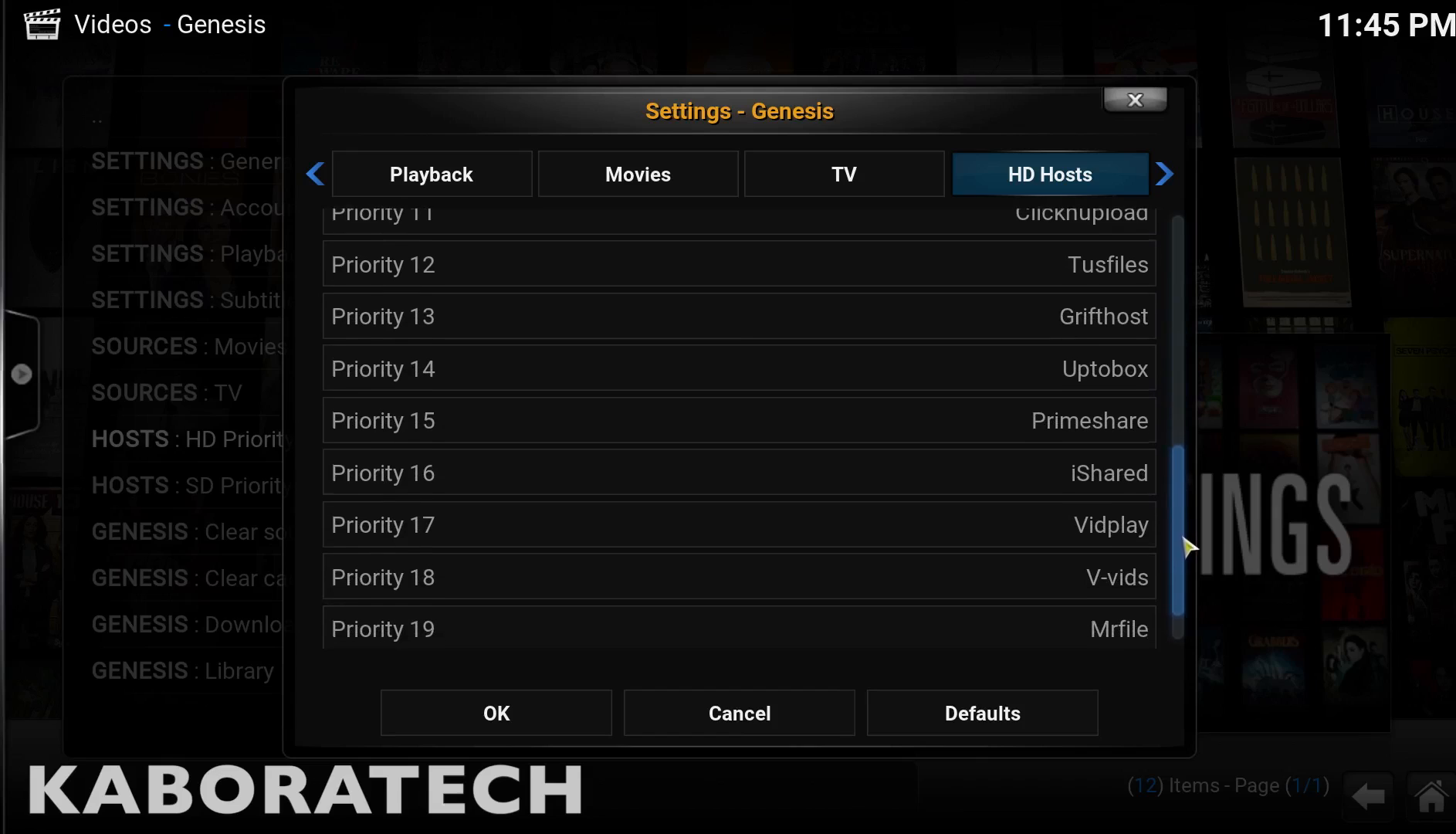
scroll(down, 3)
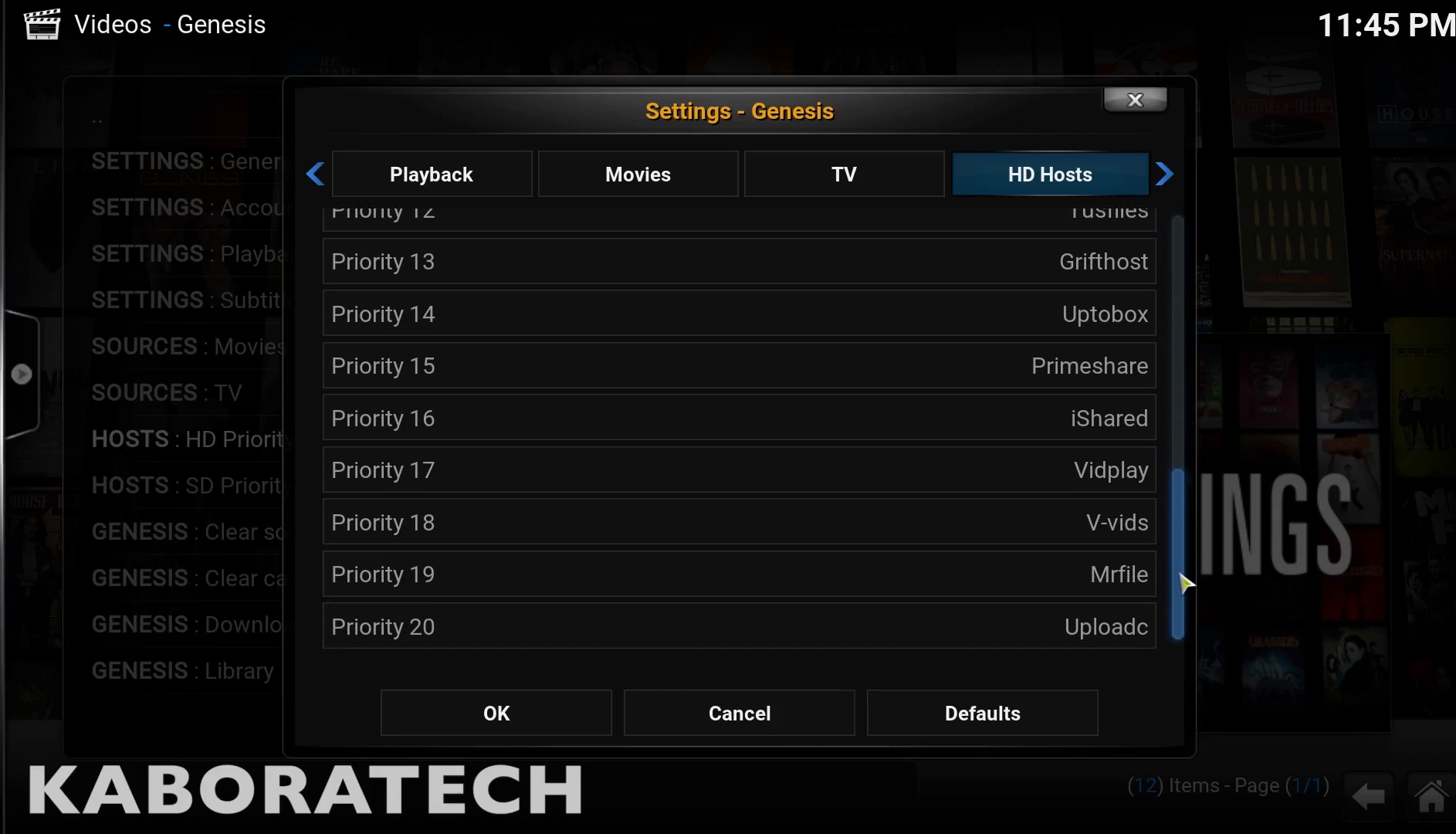
mouse_move(495, 713)
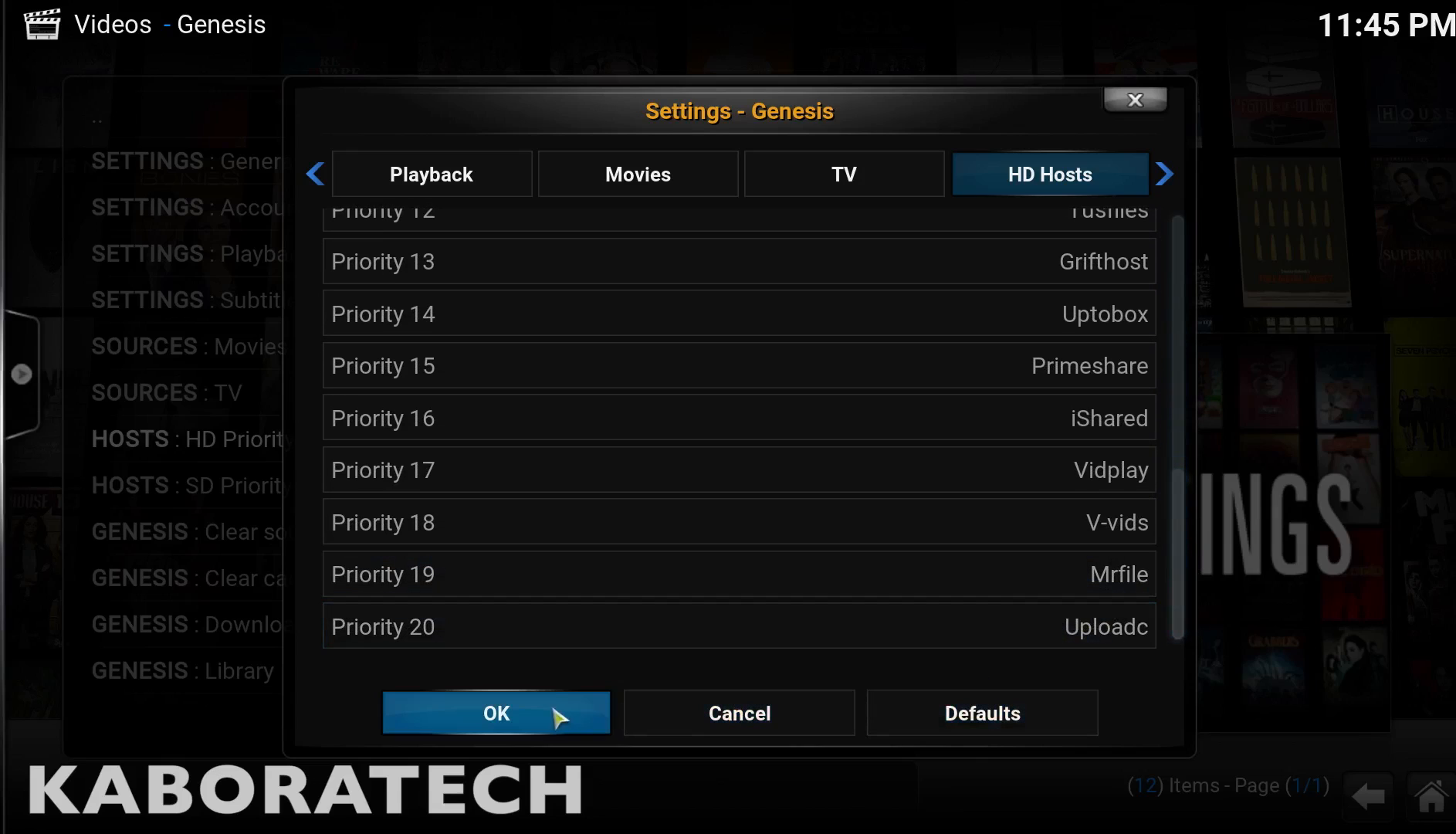
click(495, 713)
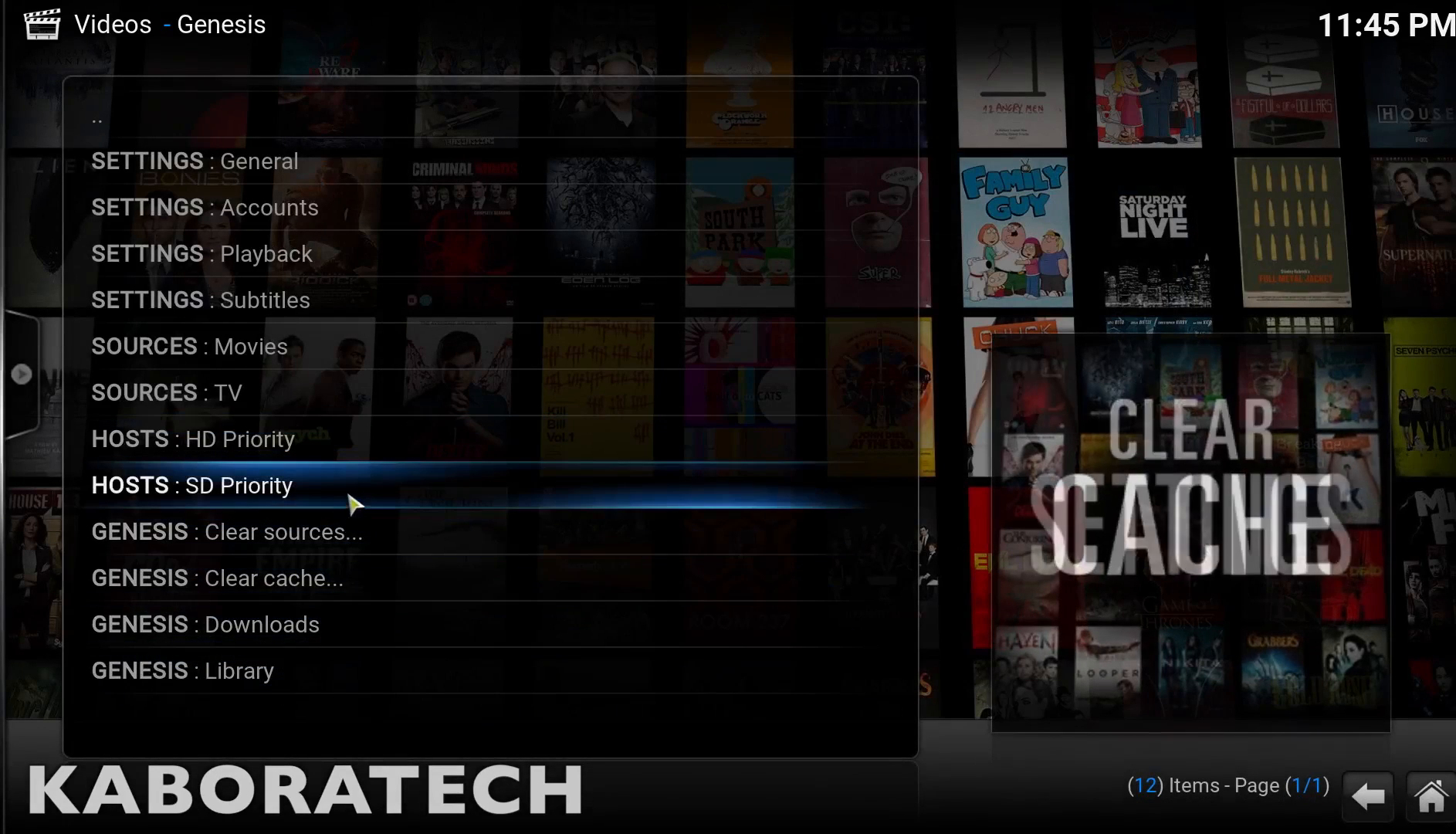
- Review SD host priorities 1 through 20 and save them with OK
click(192, 485)
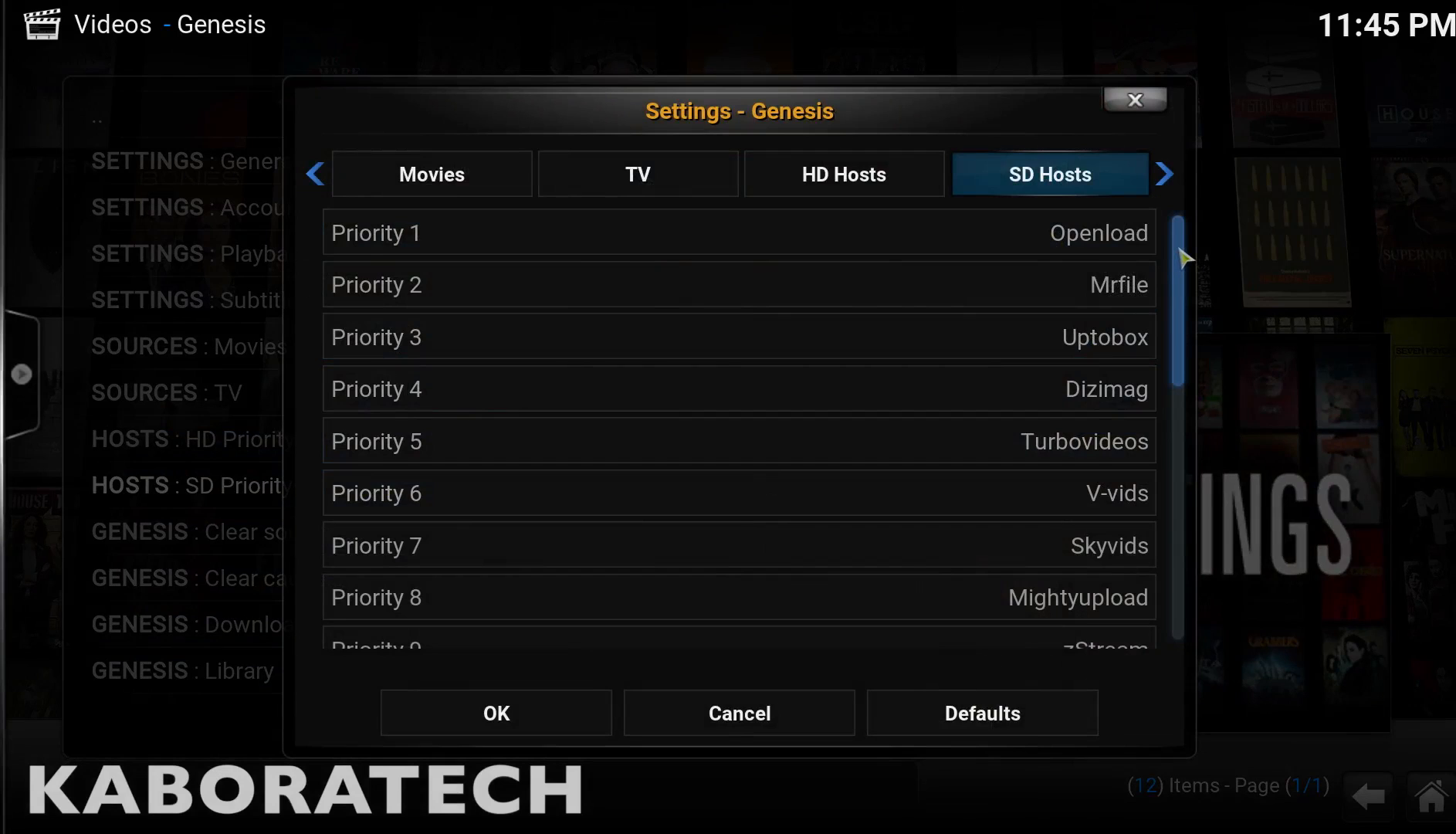
mouse_move(1186, 290)
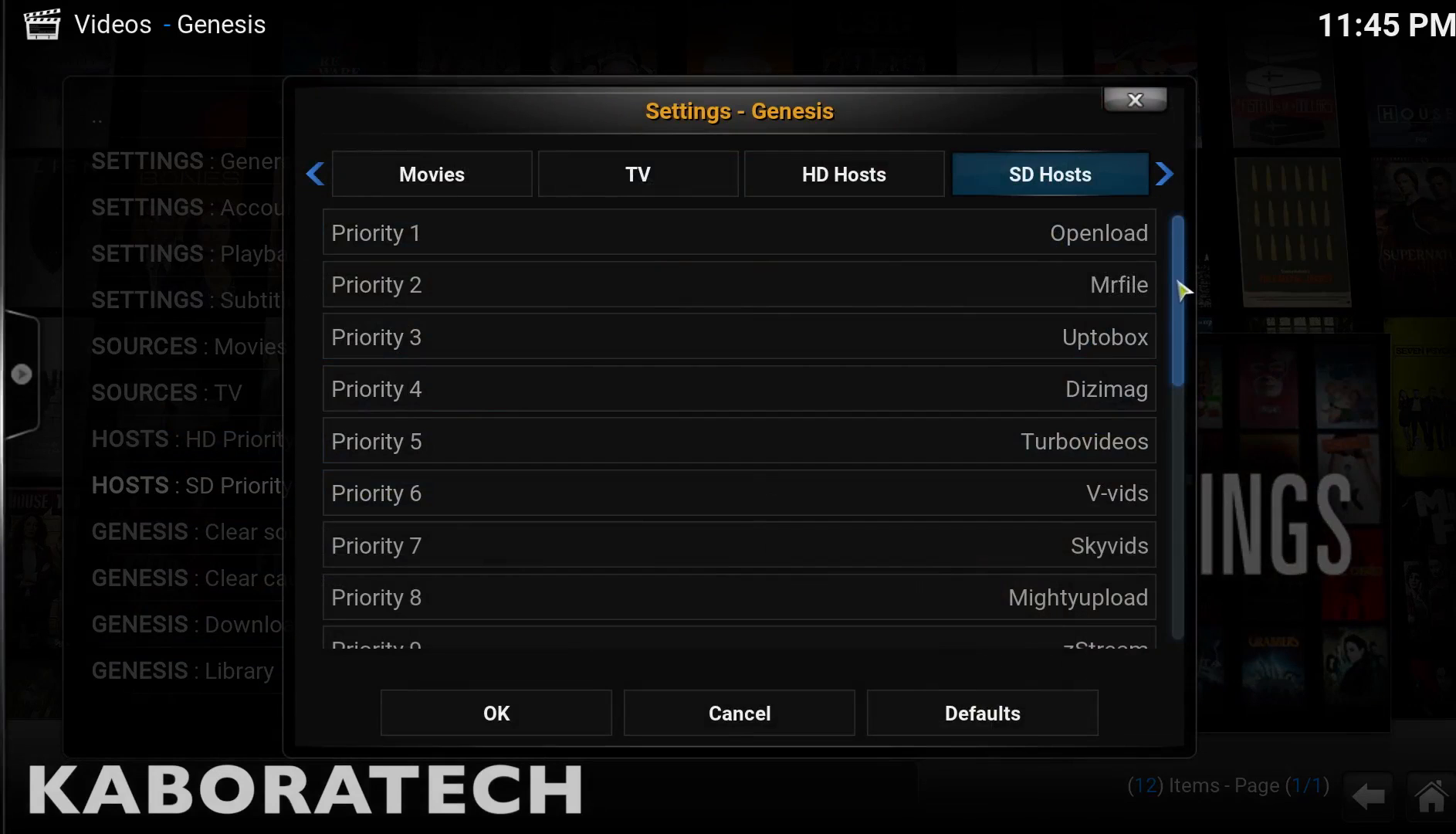
scroll(down, 3)
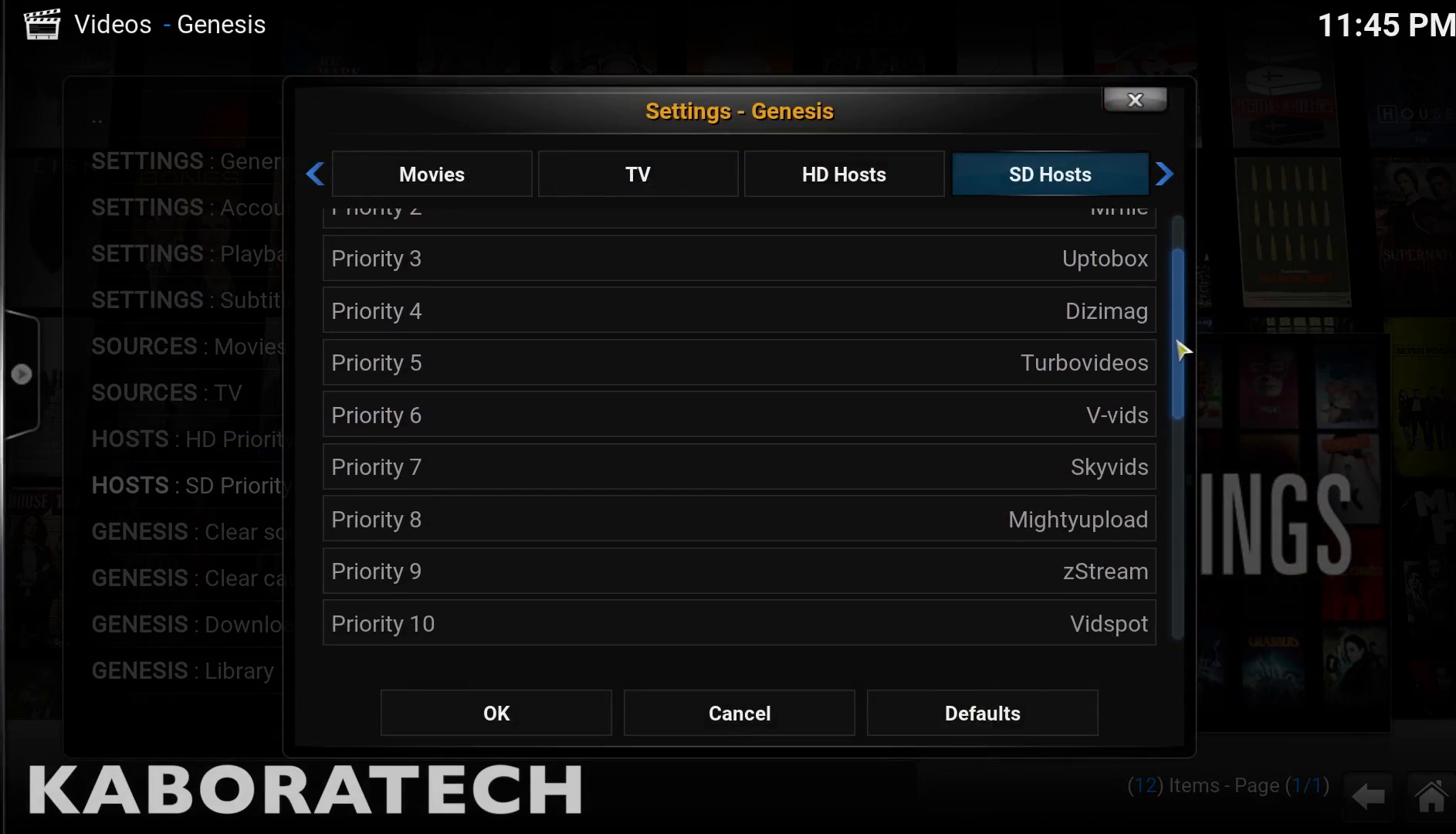
scroll(down, 3)
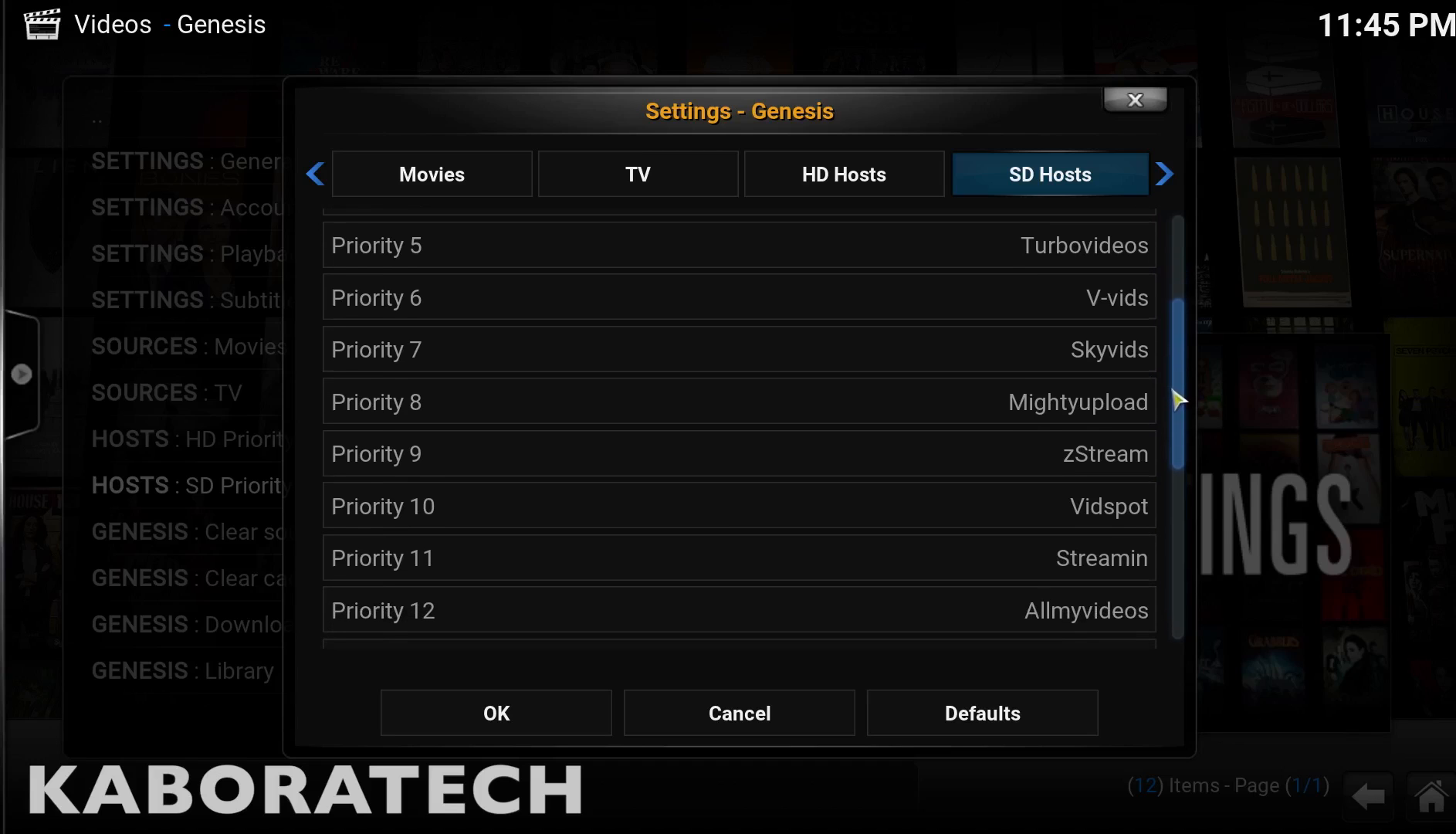
scroll(down, 3)
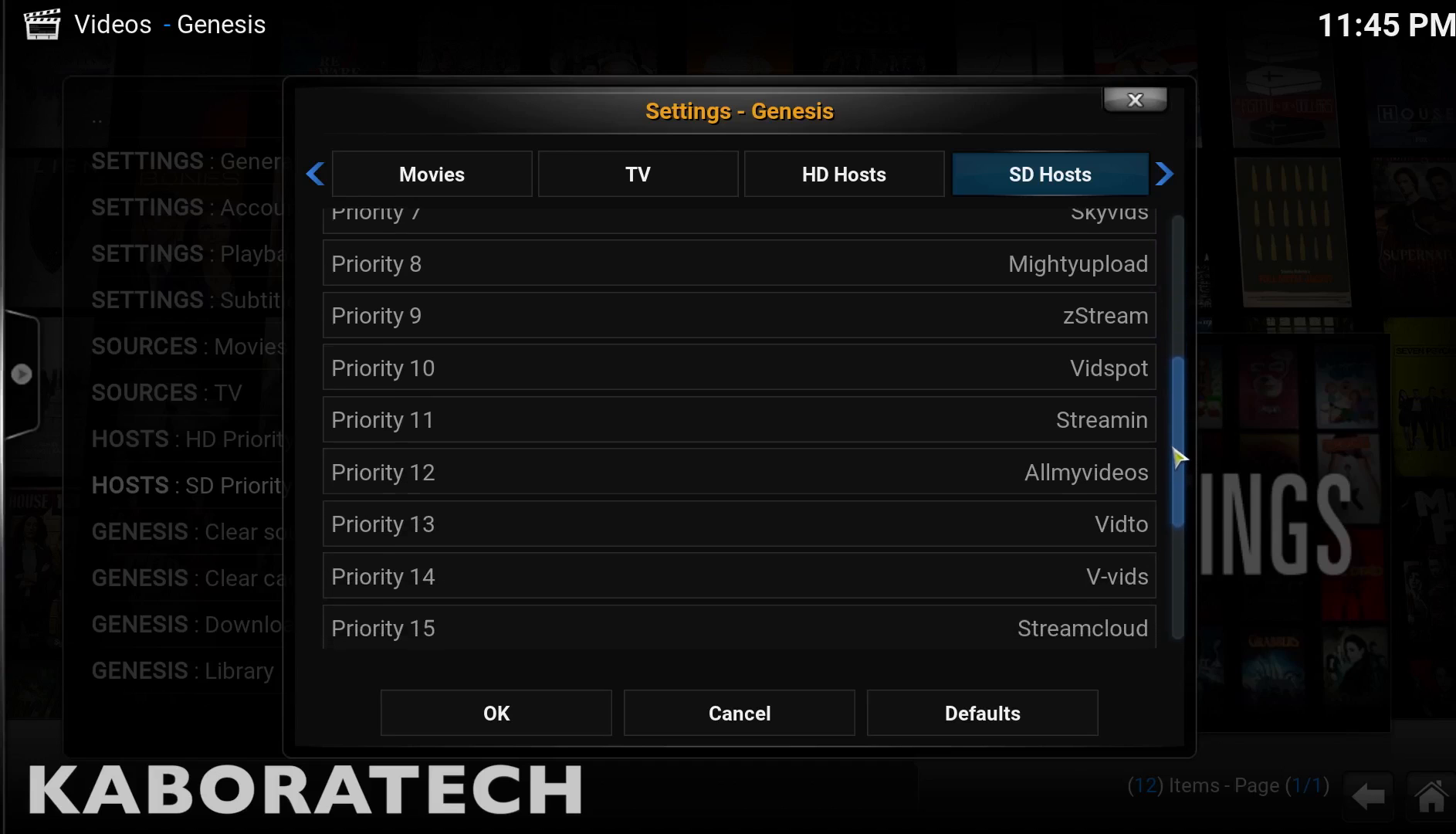
scroll(down, 3)
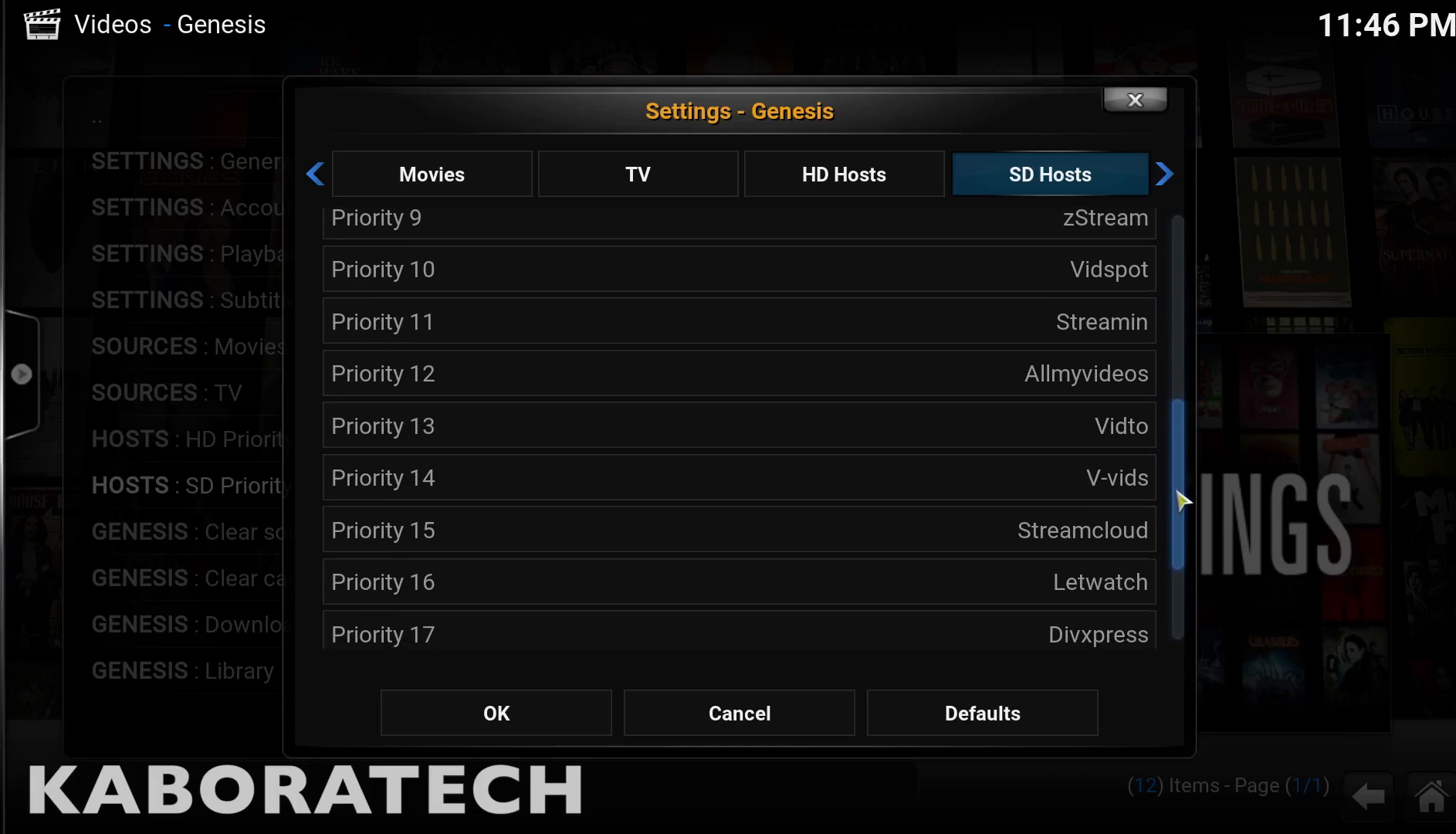
scroll(down, 3)
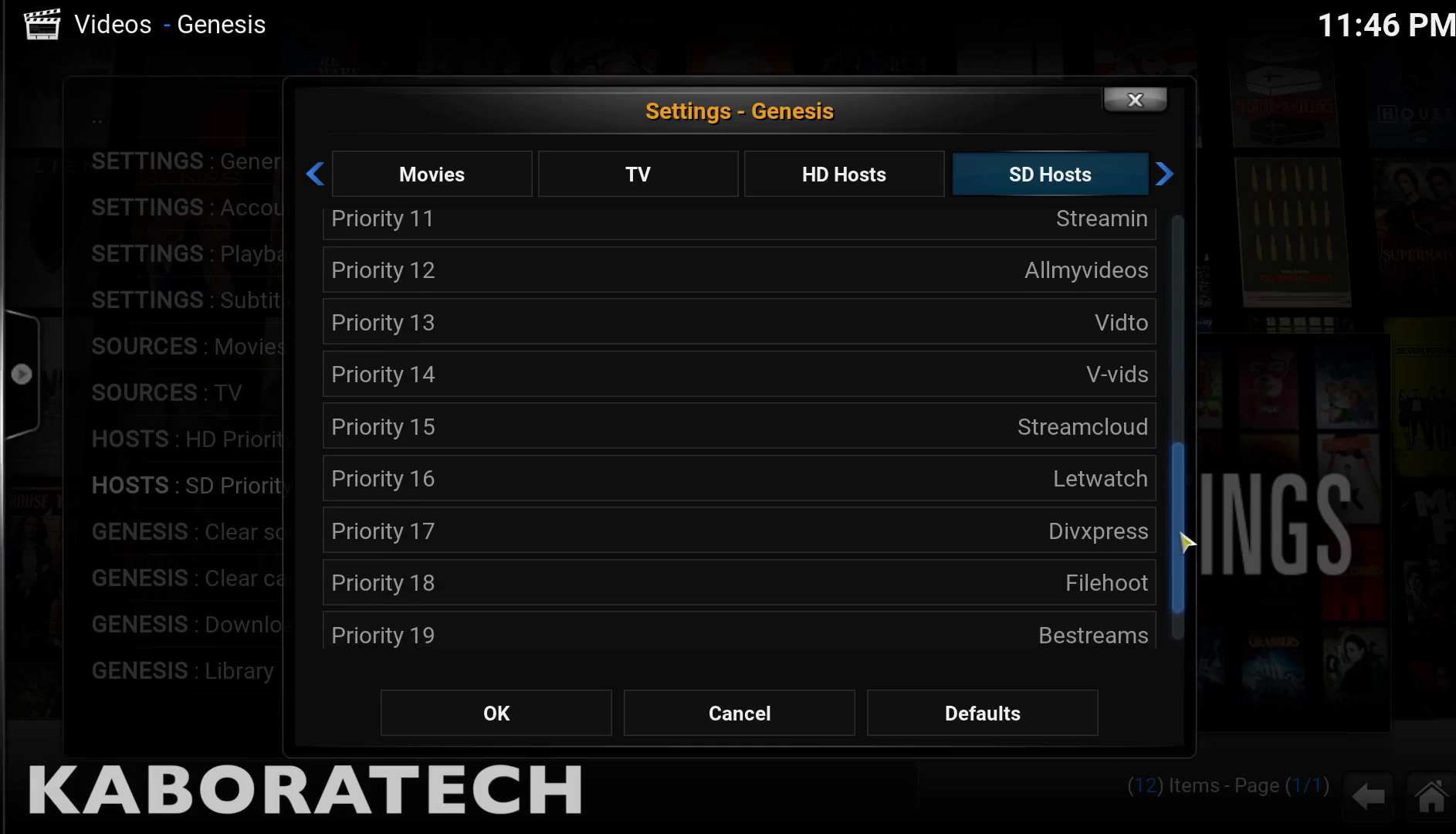
scroll(down, 3)
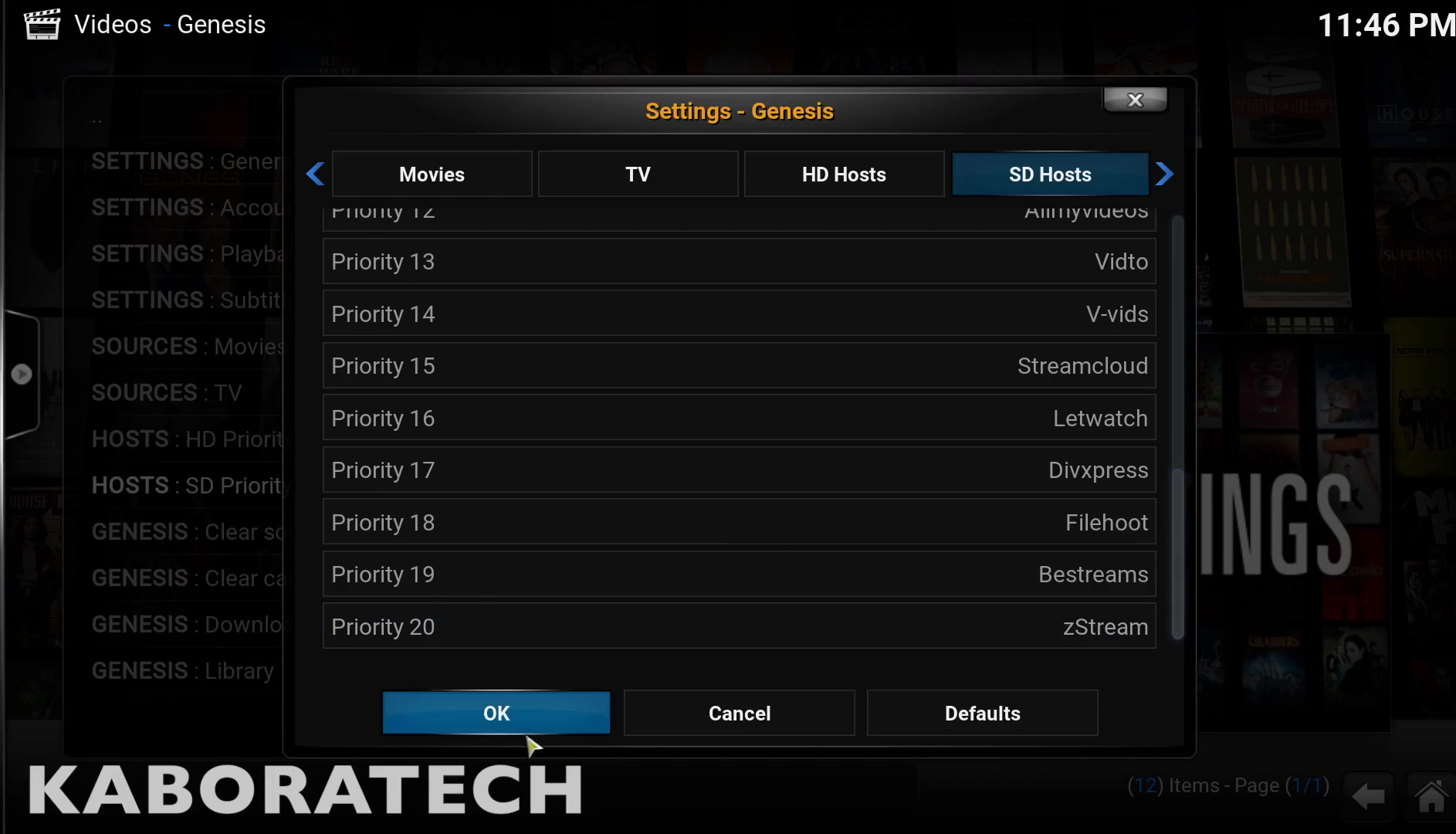
click(495, 713)
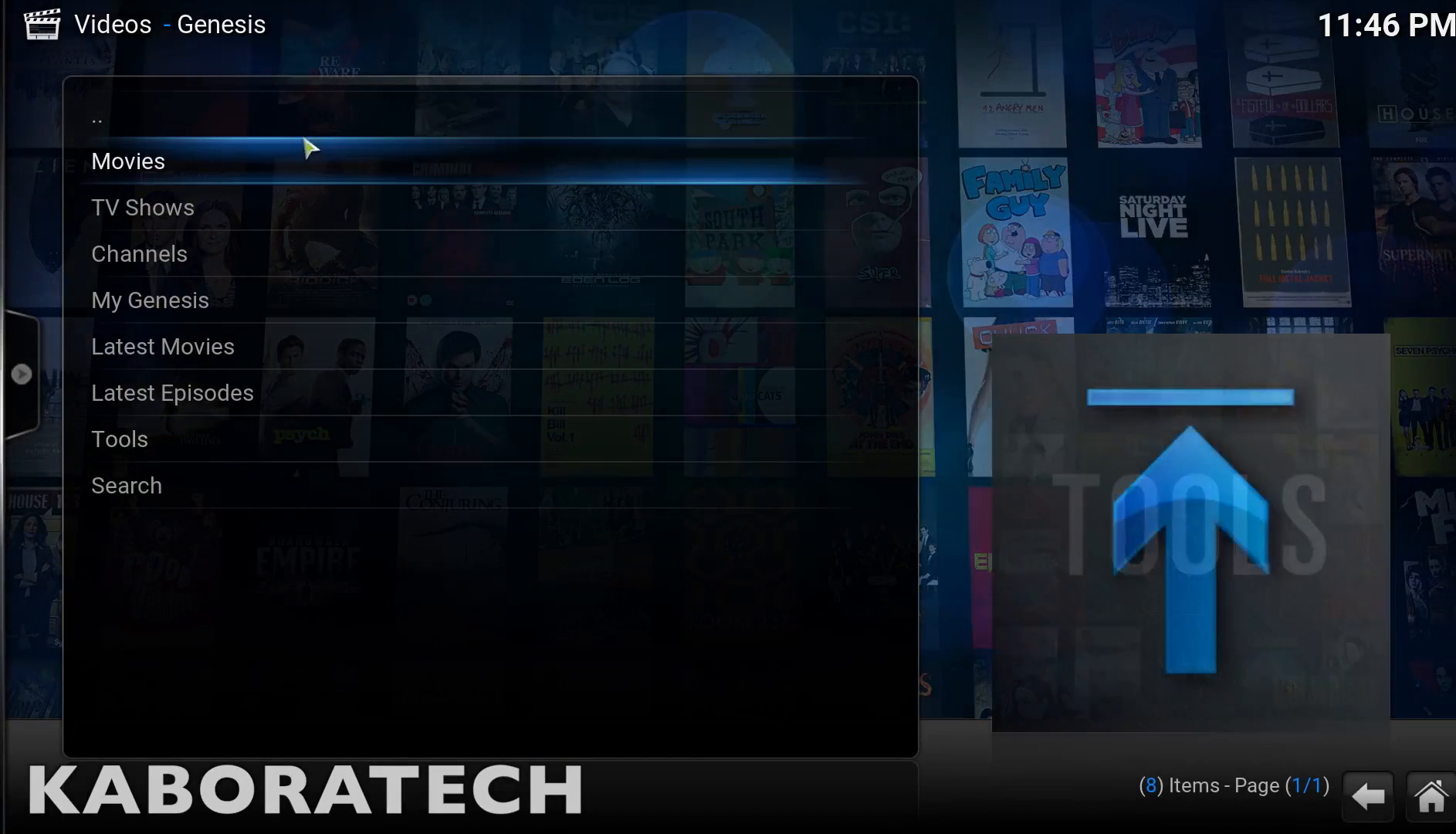
- Start a Genesis source search for The Scorch Trials (2015) from People Watching
click(127, 160)
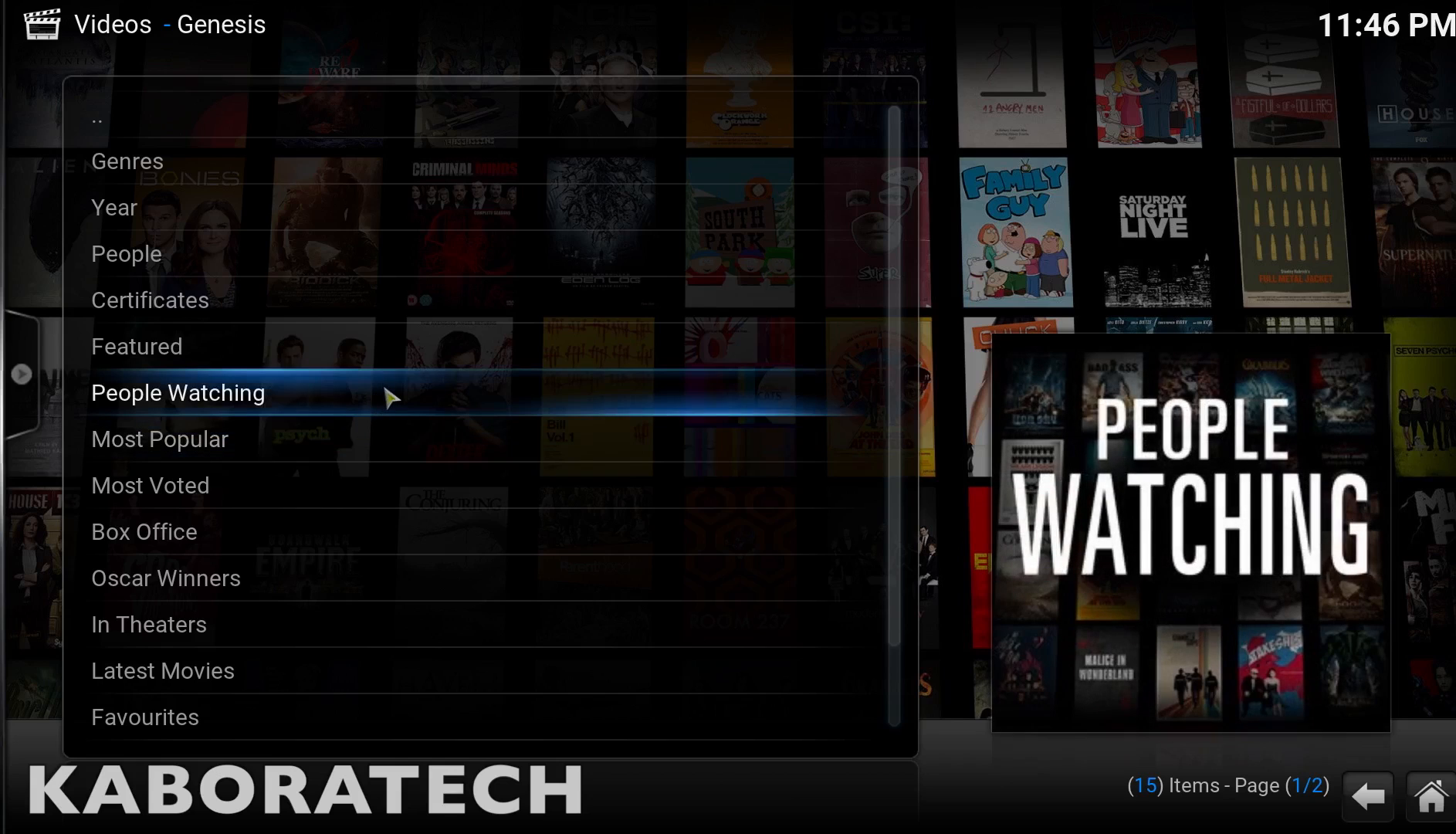
click(177, 393)
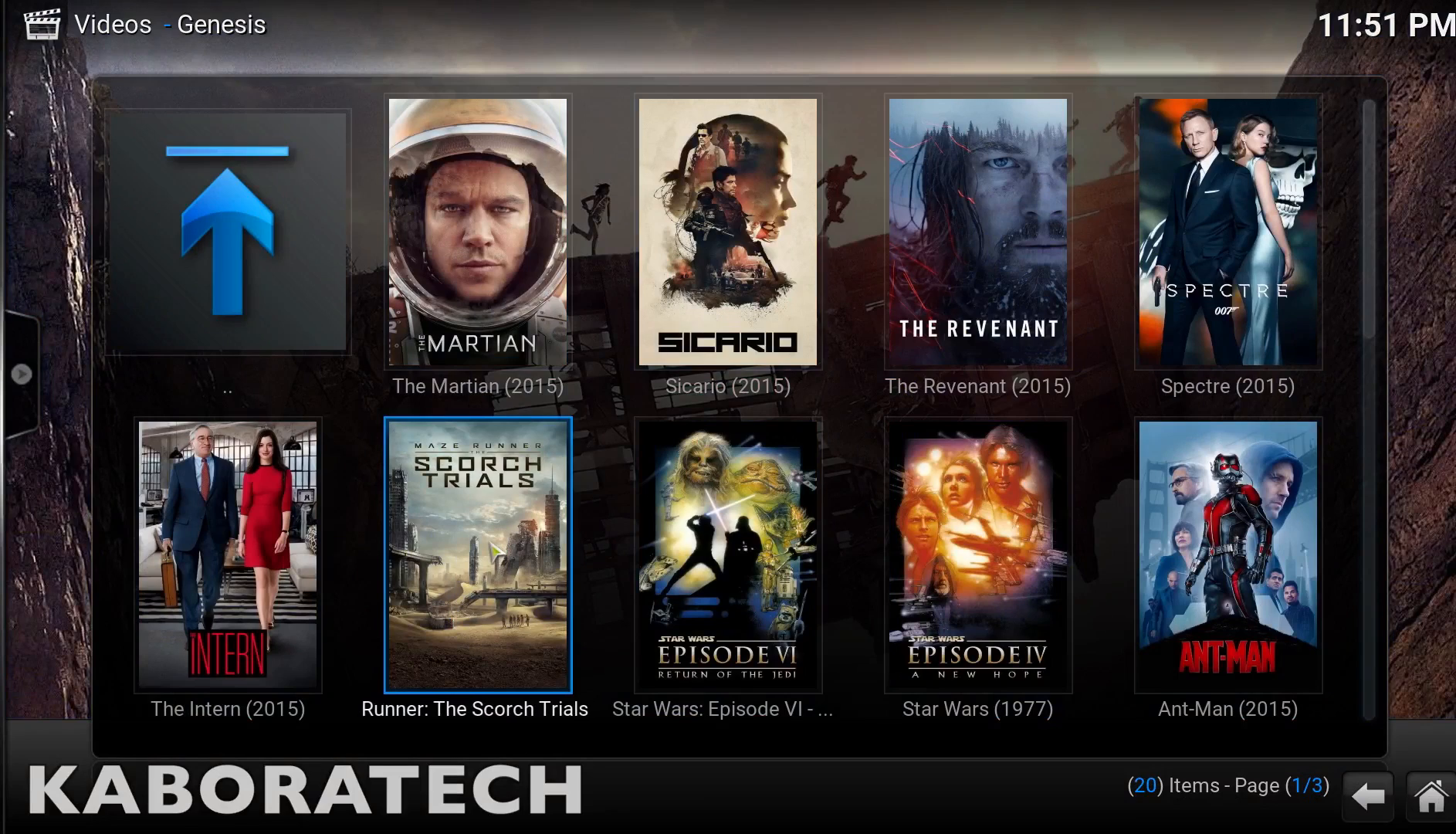
click(476, 553)
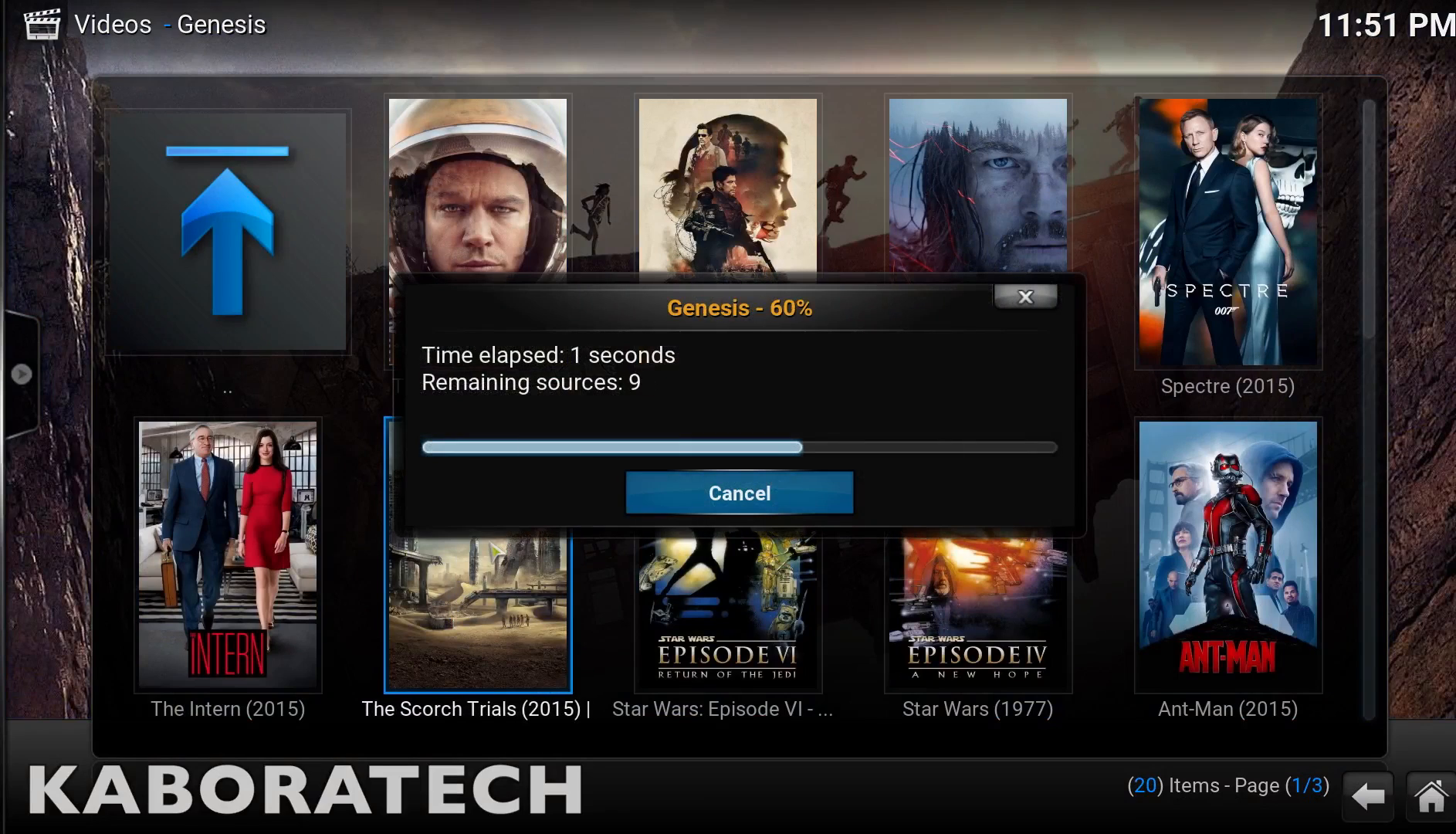